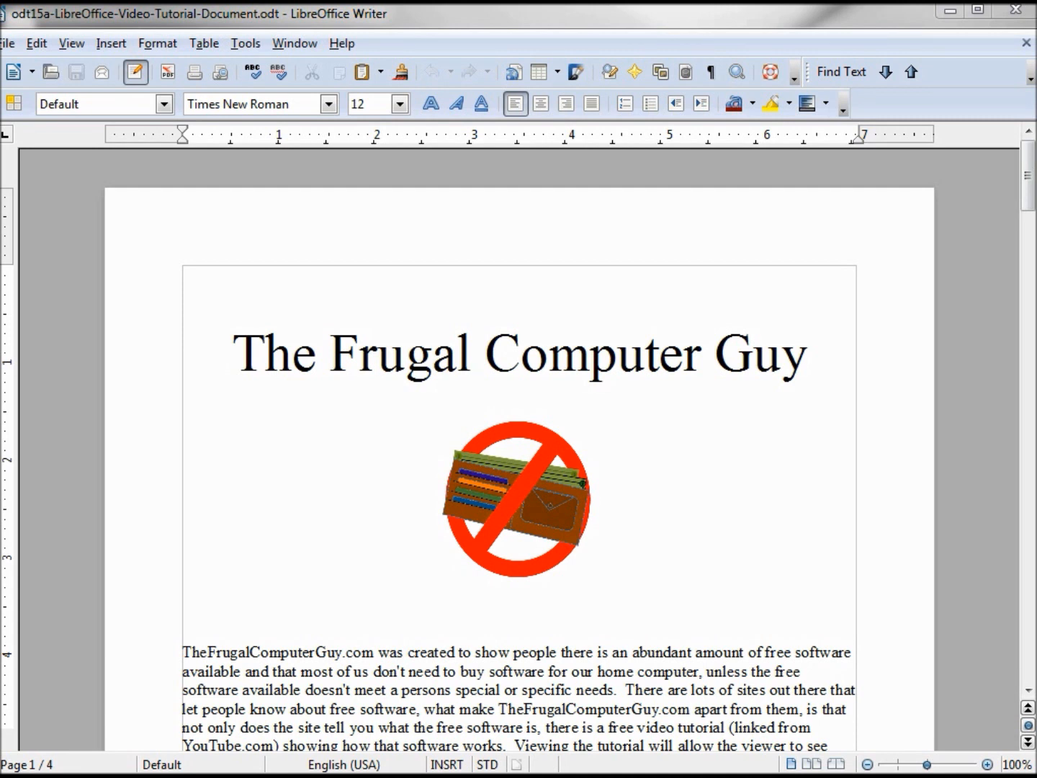
{"action": "mouse_move", "coordinate": [155, 54]}
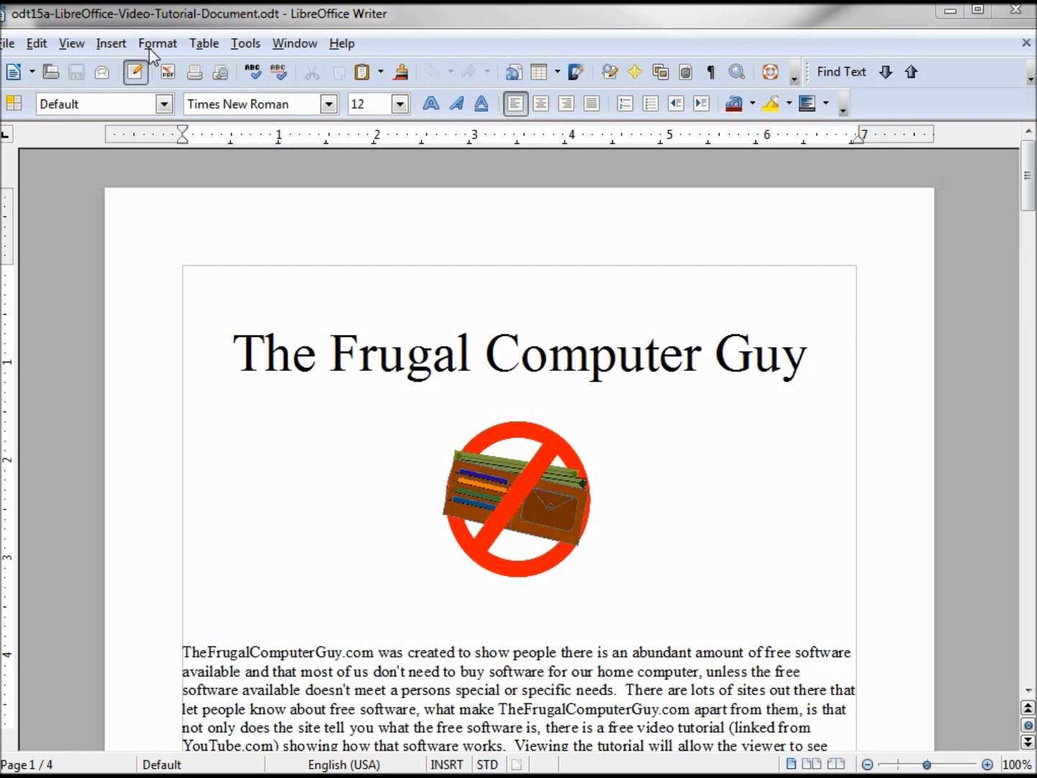
Open the Page Style: Default dialog from the Format menu
{"action": "left_click", "coordinate": [157, 43]}
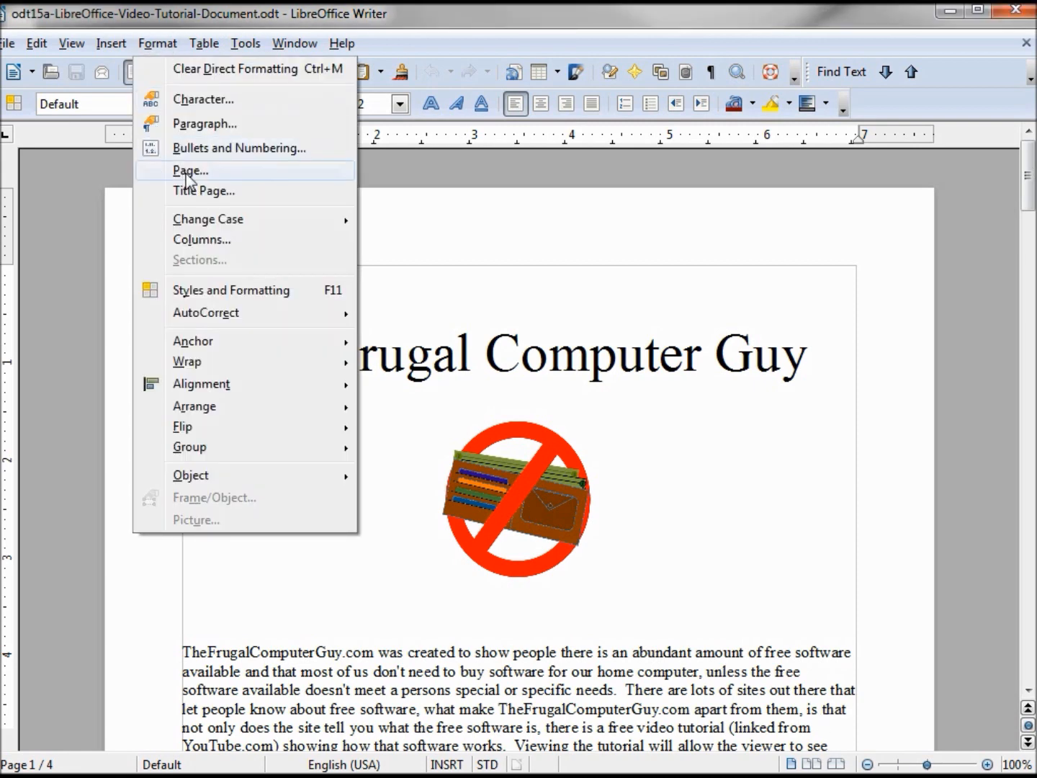
{"action": "left_click", "coordinate": [189, 170]}
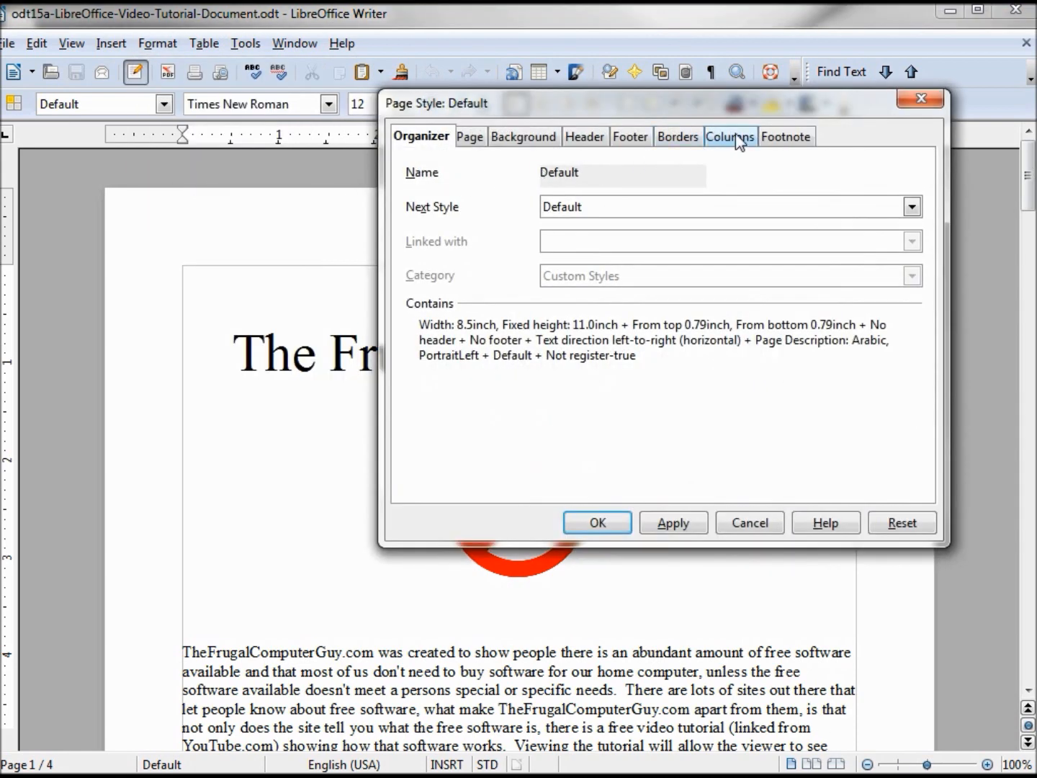
On the Columns tab, try the 3-column preset, turn off AutoWidth and add a fourth column
{"action": "left_click", "coordinate": [730, 136]}
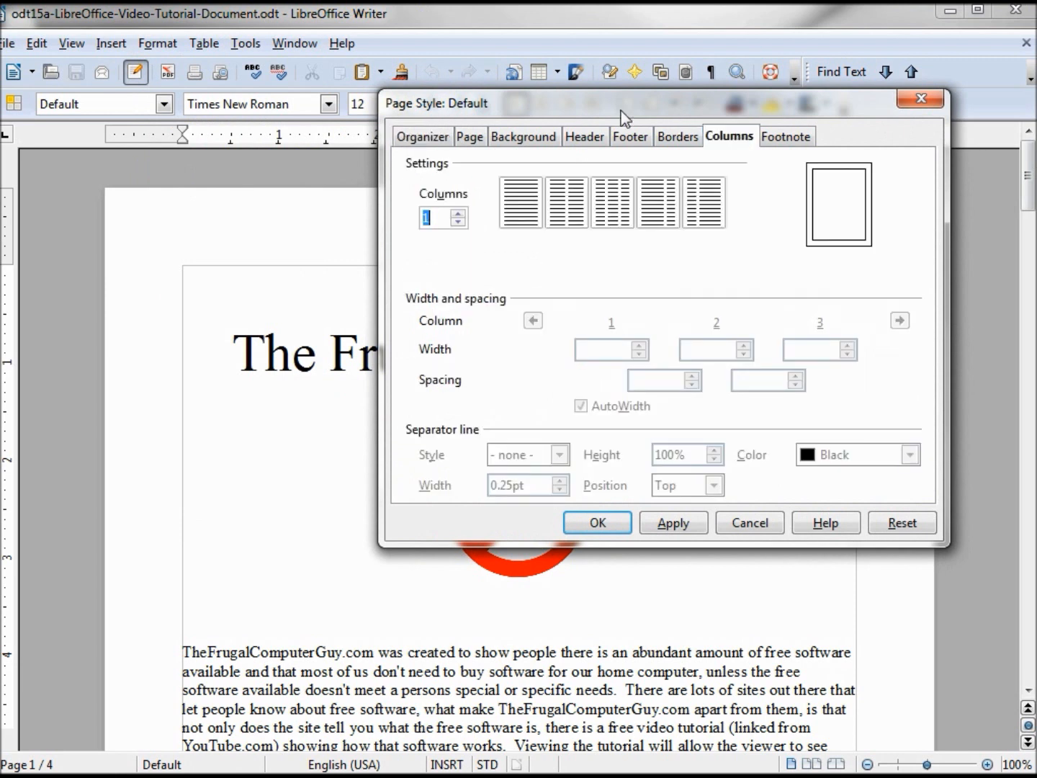
{"action": "mouse_move", "coordinate": [418, 176]}
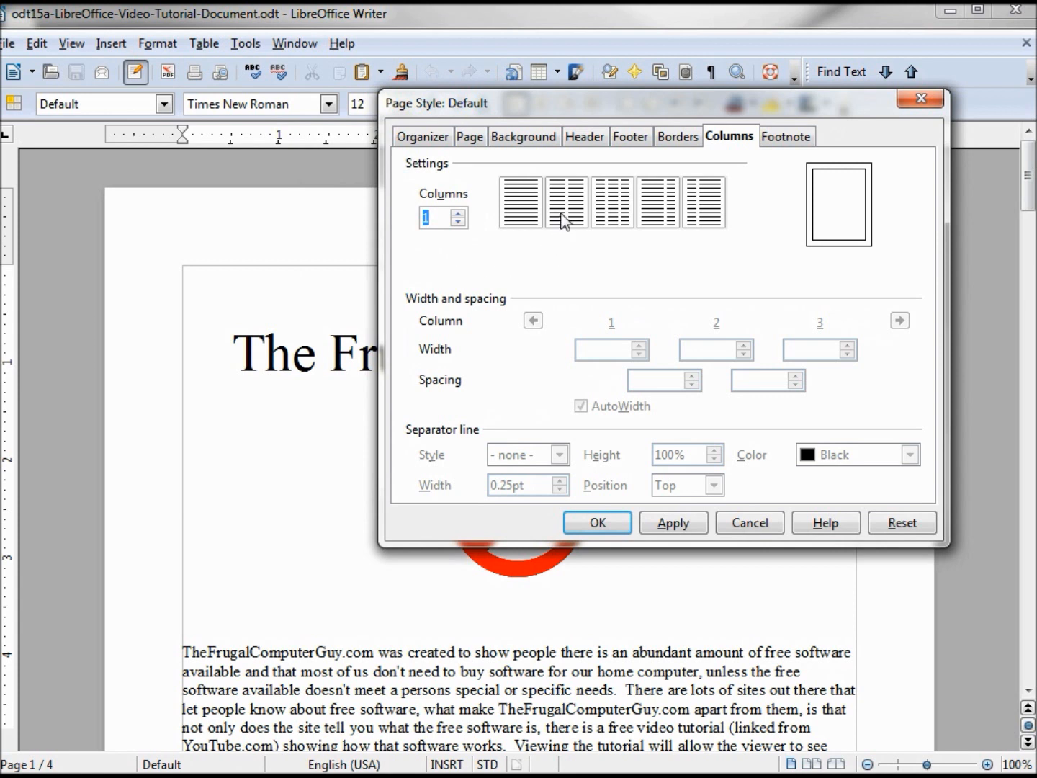
{"action": "mouse_move", "coordinate": [591, 275]}
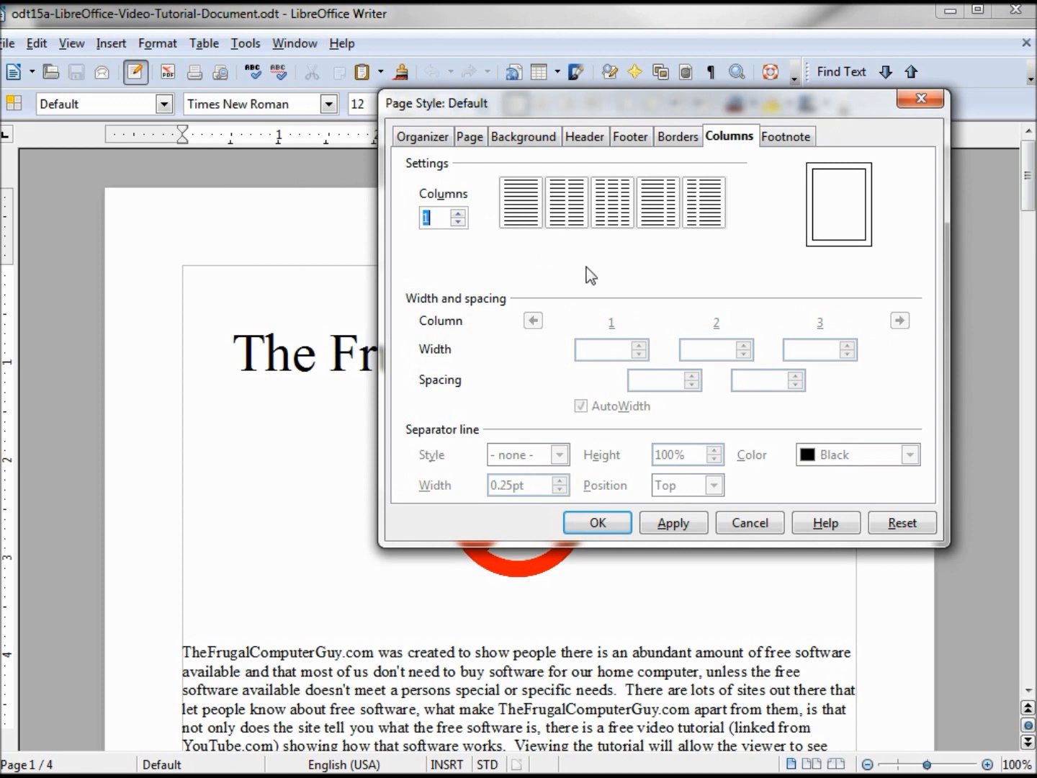
{"action": "mouse_move", "coordinate": [610, 230]}
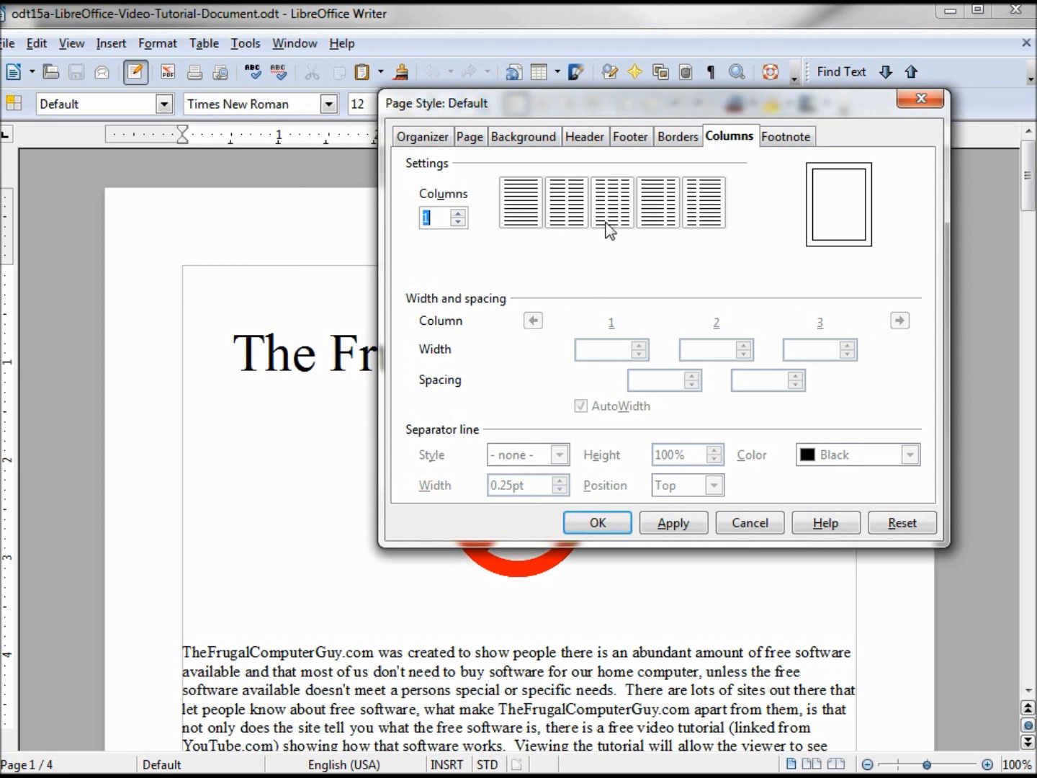
{"action": "left_click", "coordinate": [611, 201]}
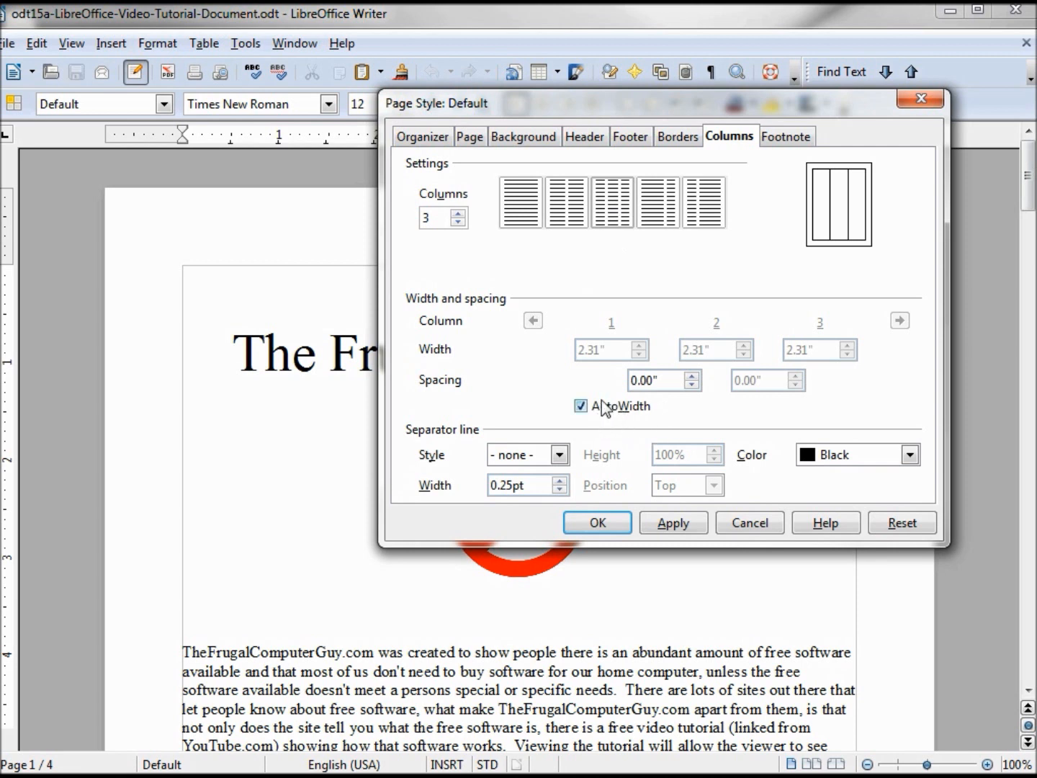
{"action": "mouse_move", "coordinate": [600, 411]}
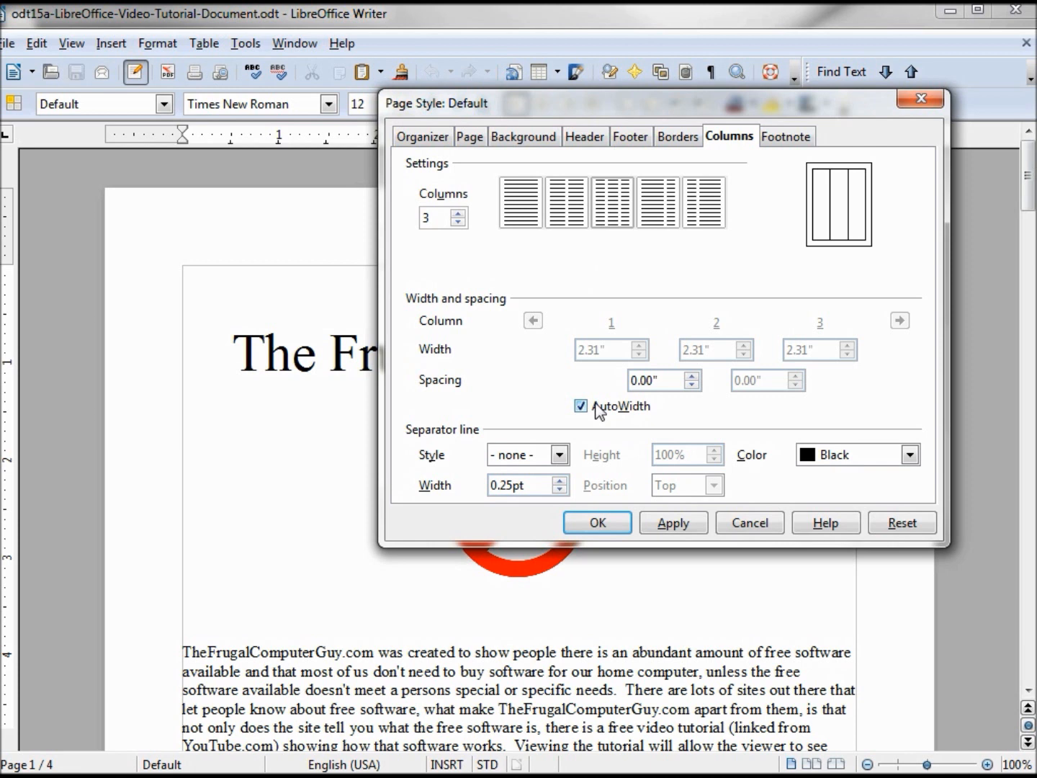
{"action": "left_click", "coordinate": [581, 405]}
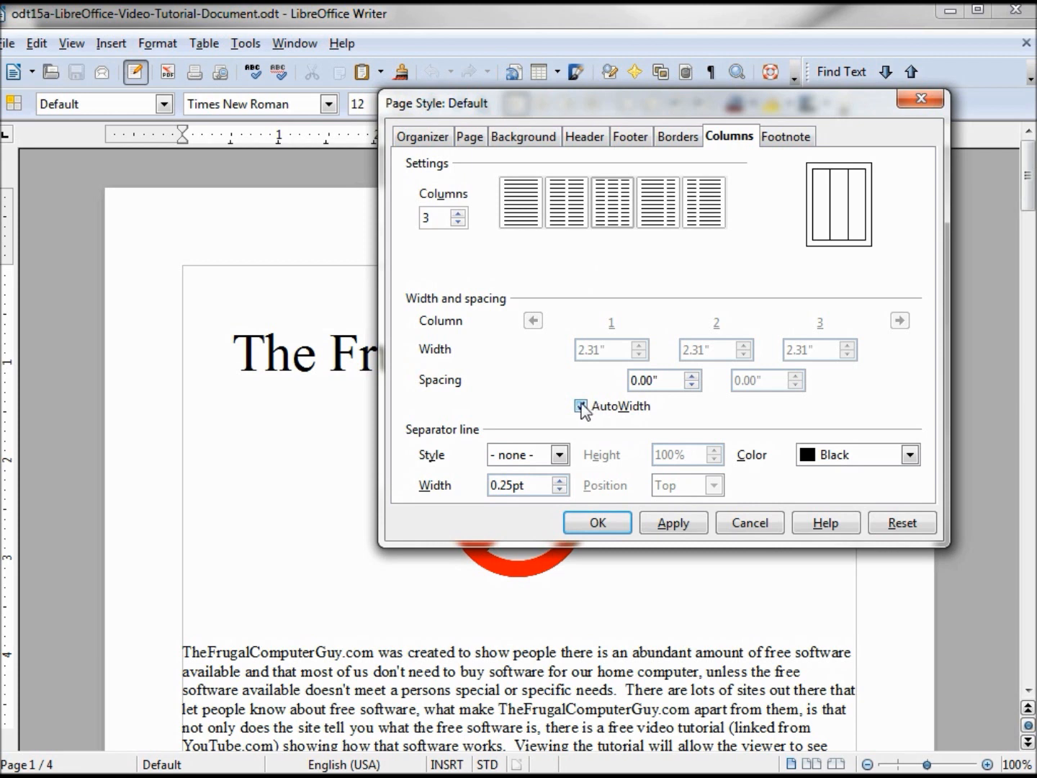
{"action": "left_click", "coordinate": [581, 406]}
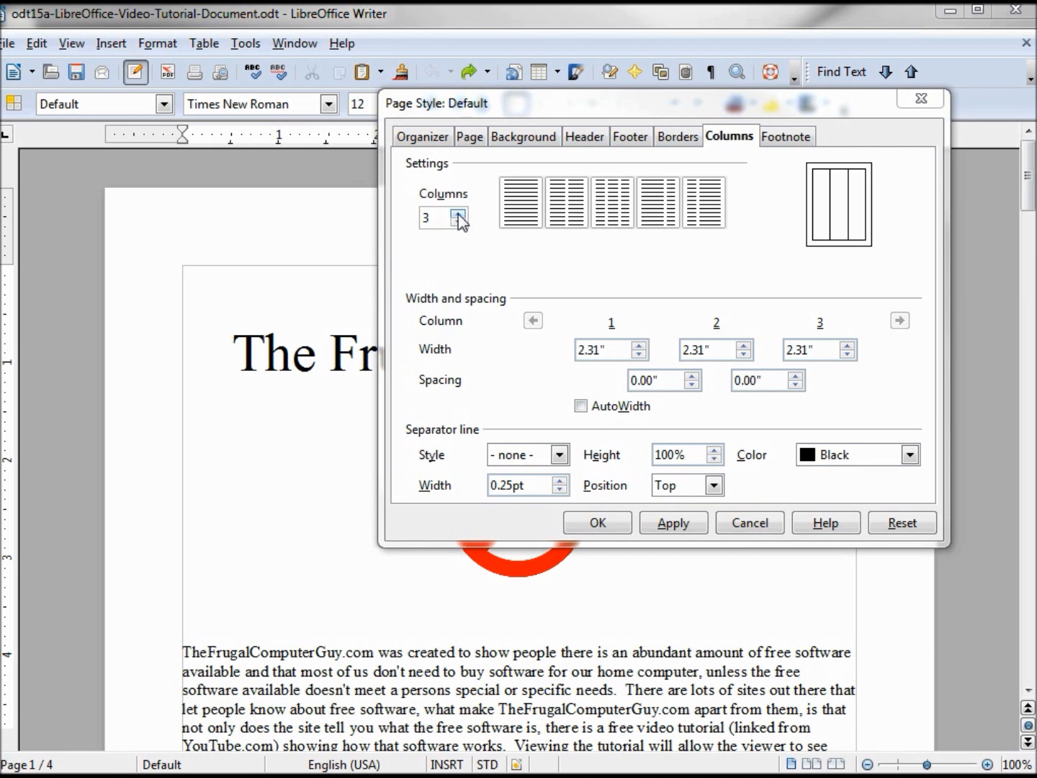
{"action": "left_click", "coordinate": [462, 213]}
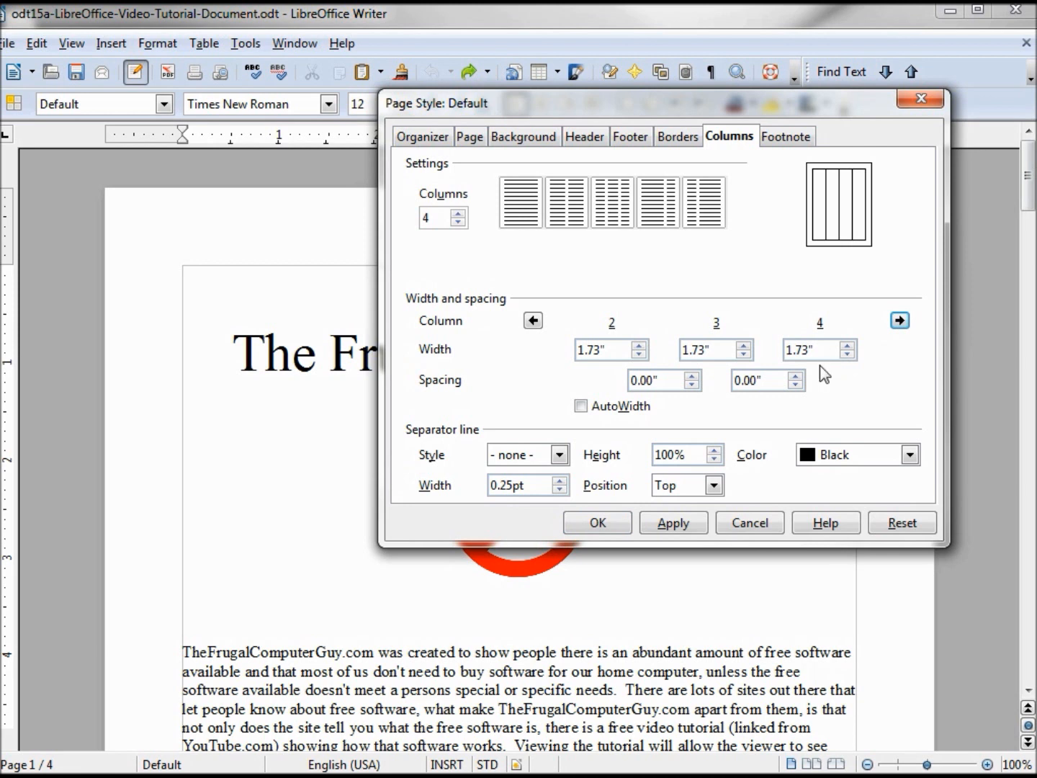
{"action": "mouse_move", "coordinate": [827, 360]}
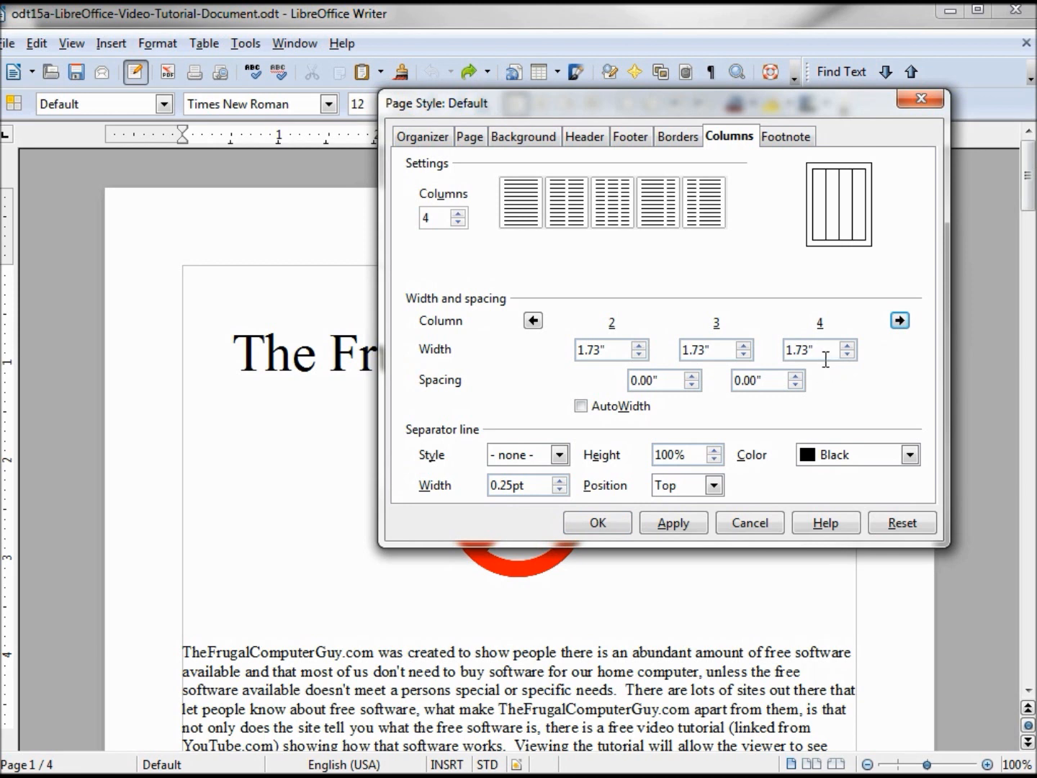
Re-enable AutoWidth, reset to one column, and pick the 3-column preset again
{"action": "left_click", "coordinate": [580, 406]}
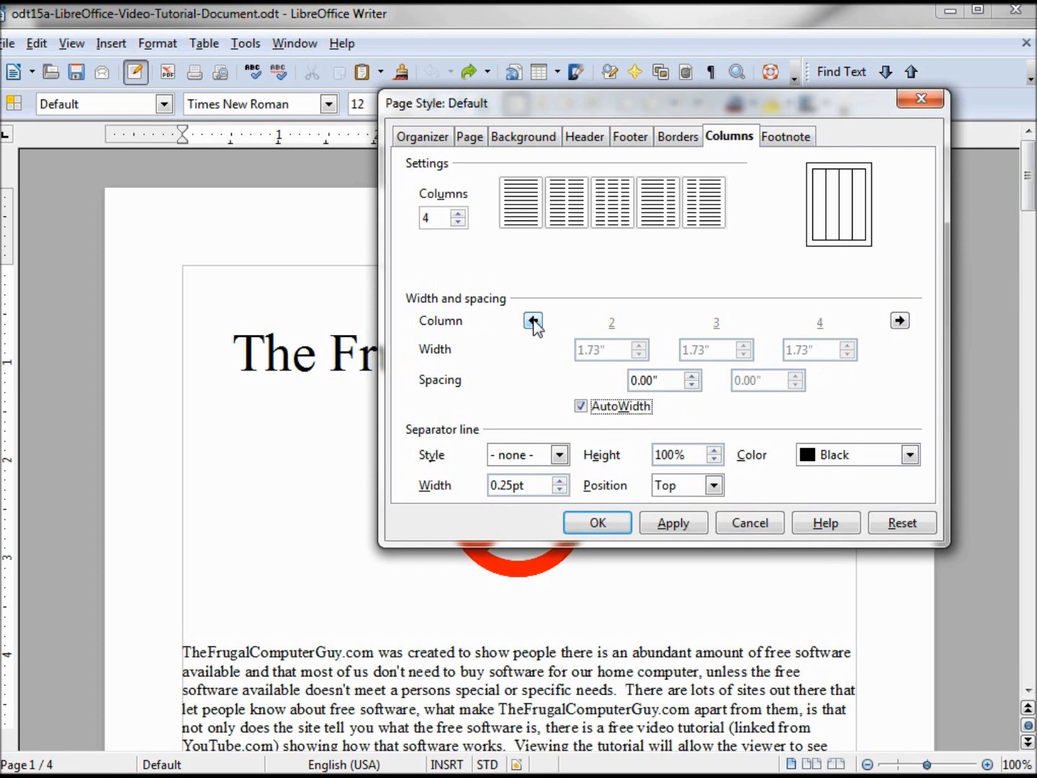
{"action": "left_click", "coordinate": [533, 320]}
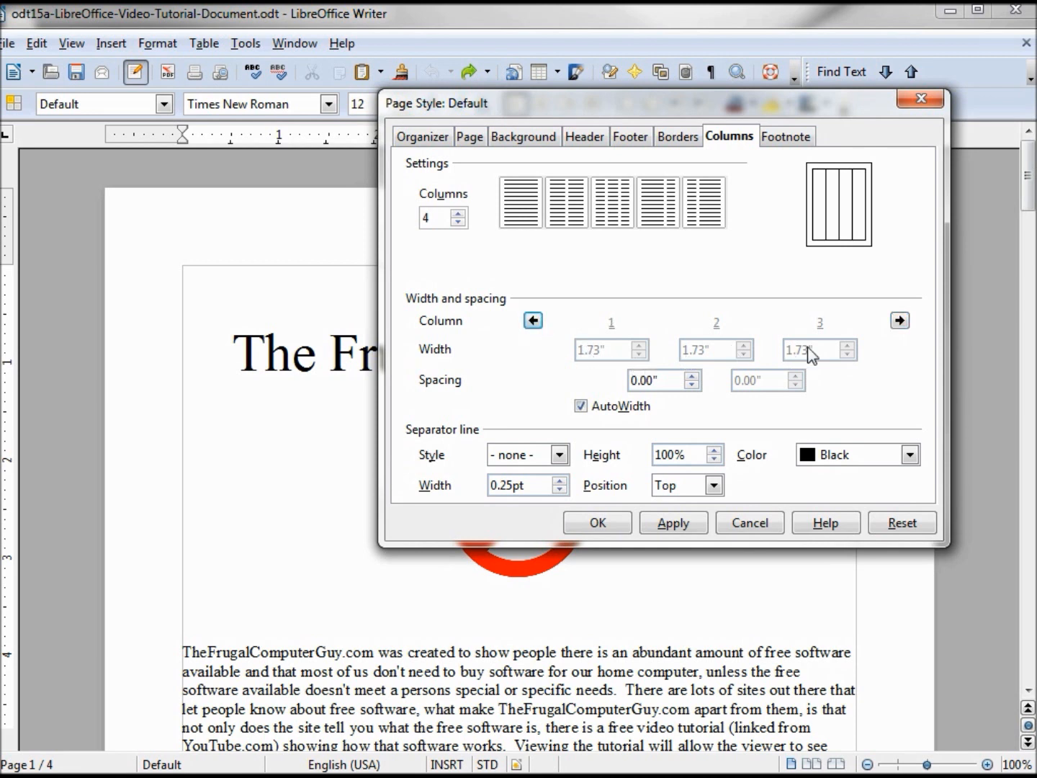
{"action": "left_click", "coordinate": [520, 201]}
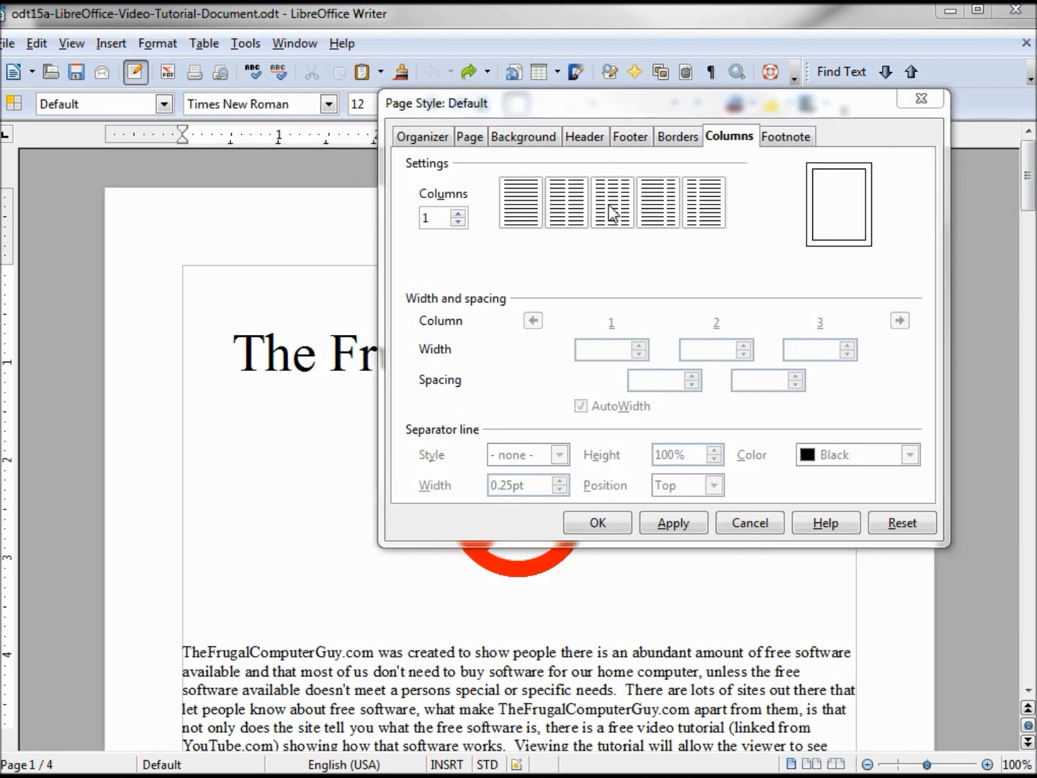
{"action": "left_click", "coordinate": [612, 202]}
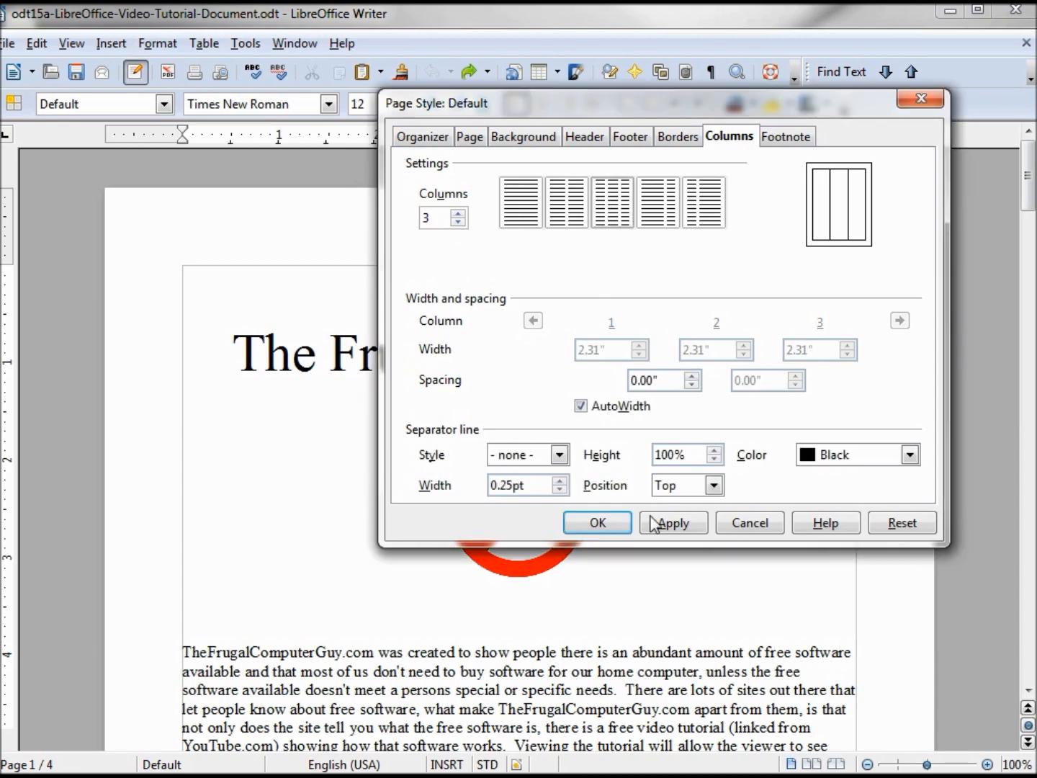
Apply the three-column layout, scroll through the reflowed pages, and reopen the page settings
{"action": "left_click", "coordinate": [596, 522]}
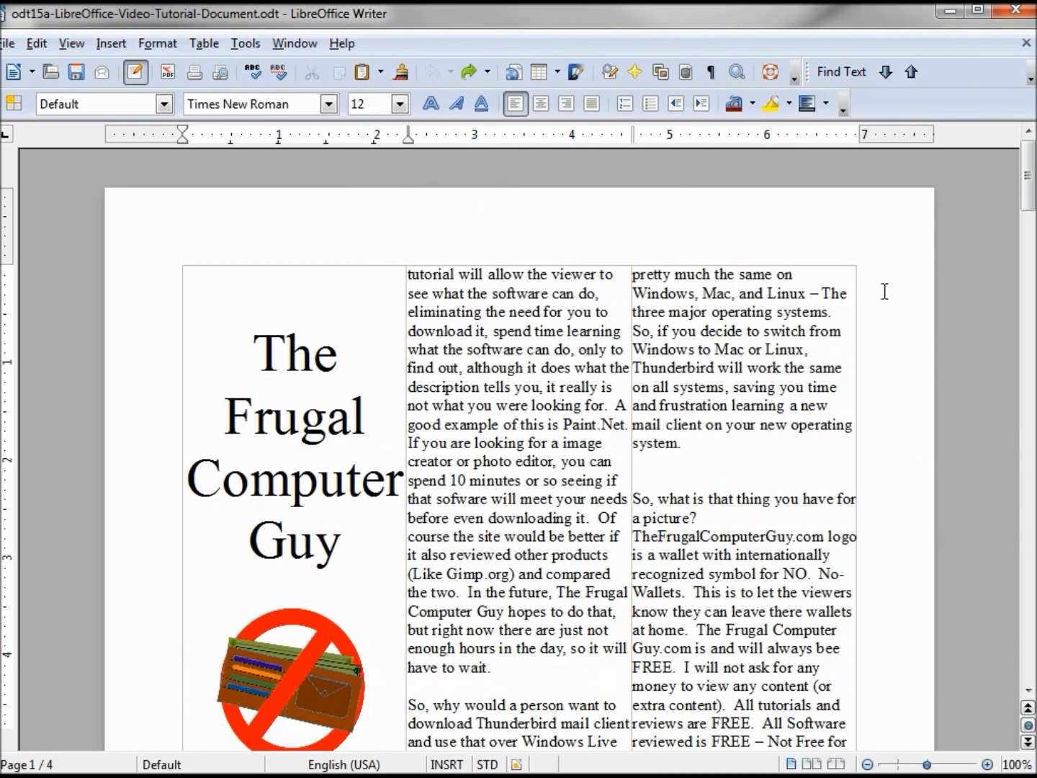
{"action": "scroll", "scroll_direction": "down", "scroll_amount": 3}
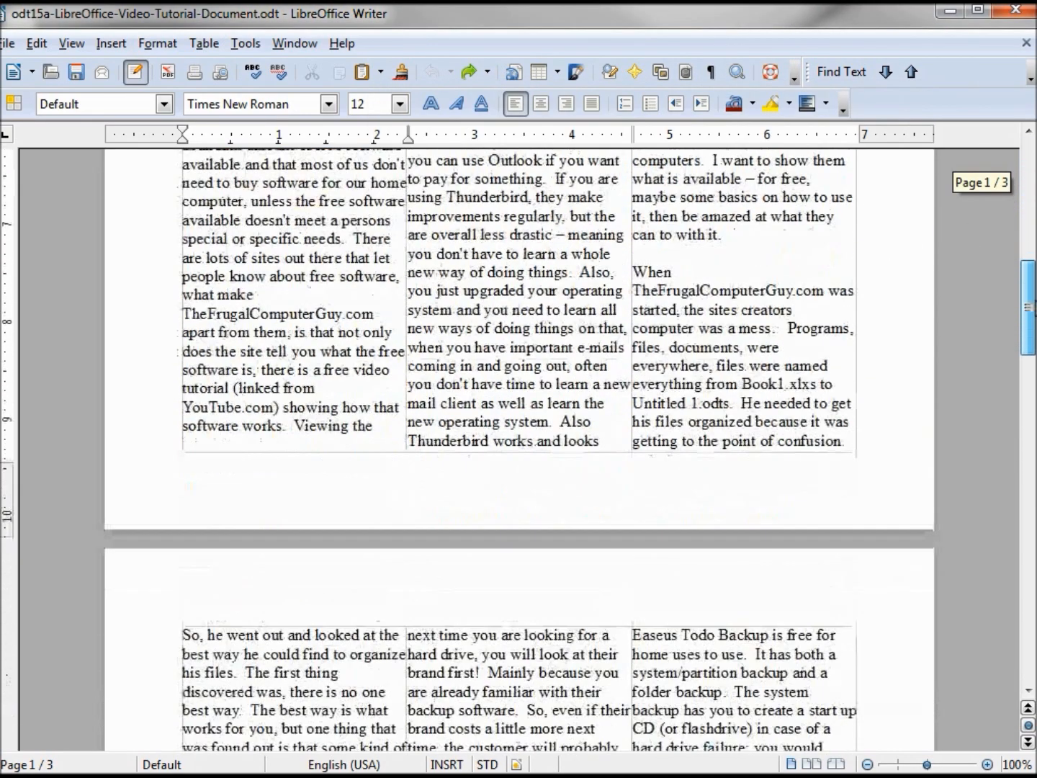
{"action": "scroll", "scroll_direction": "down", "scroll_amount": 3}
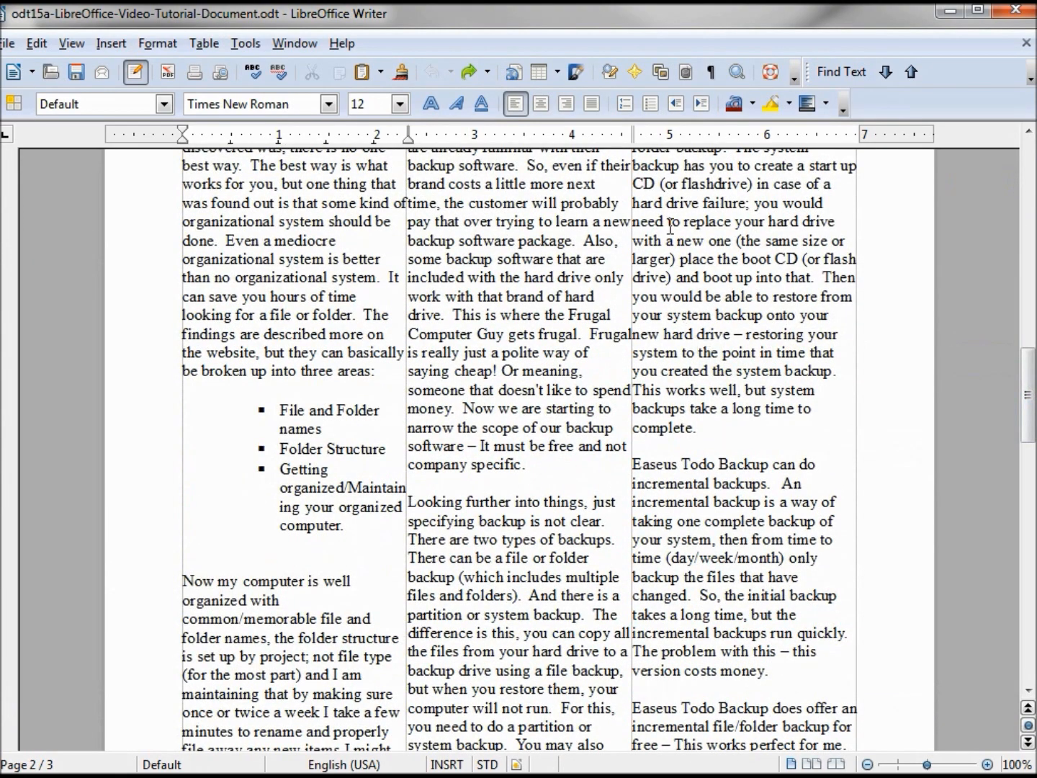
{"action": "left_click", "coordinate": [157, 44]}
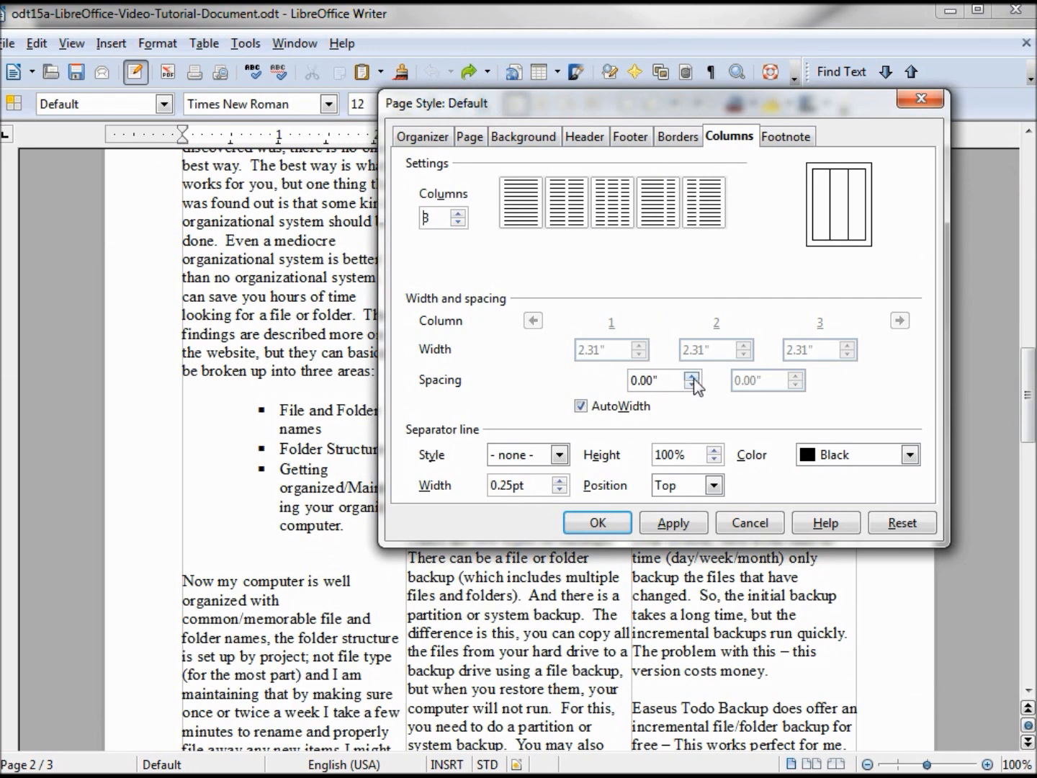
Raise the column spacing to 0.20" and confirm
{"action": "left_click", "coordinate": [693, 376]}
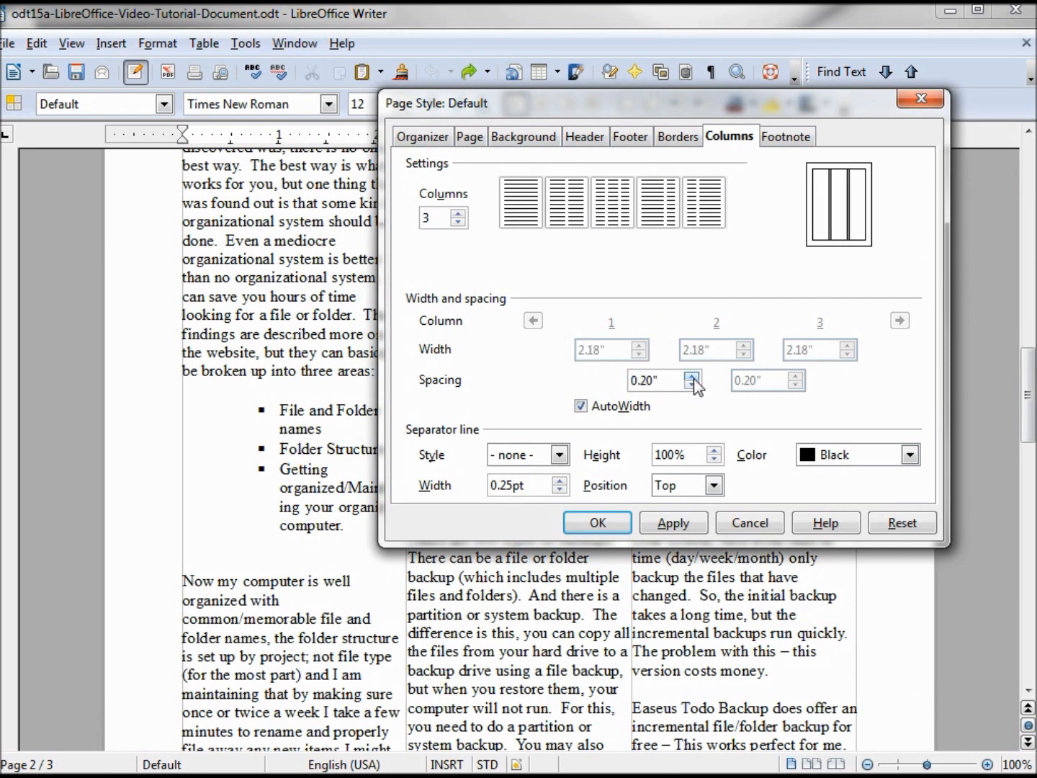
{"action": "mouse_move", "coordinate": [648, 510]}
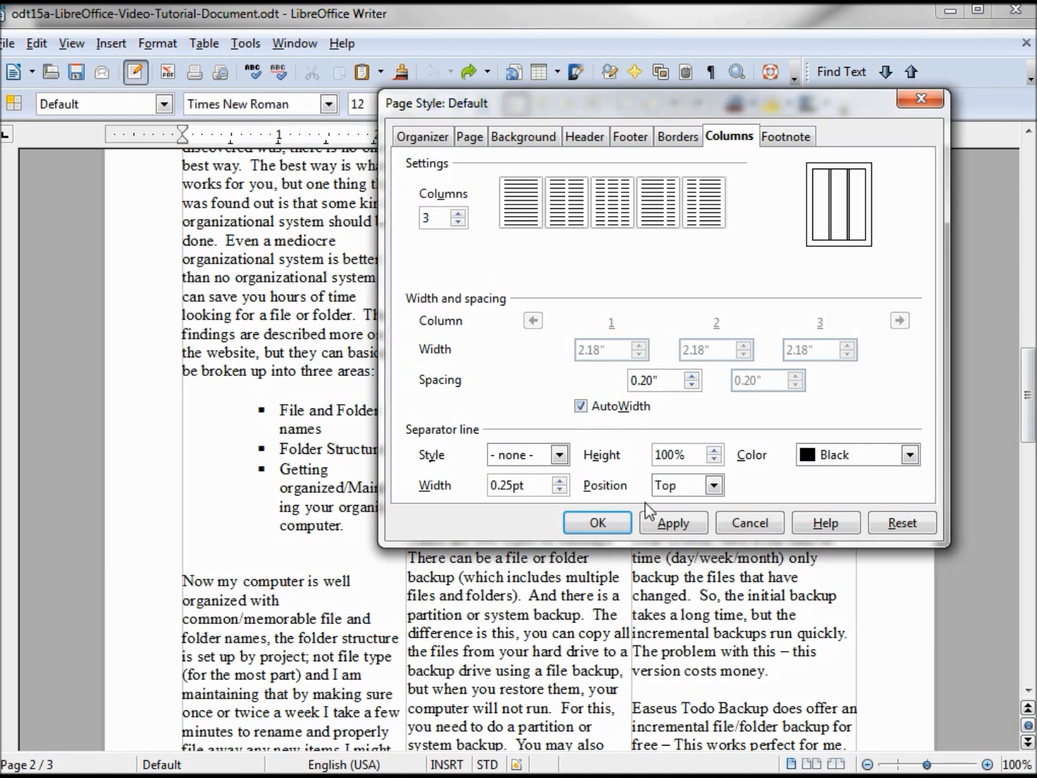
{"action": "left_click", "coordinate": [673, 522]}
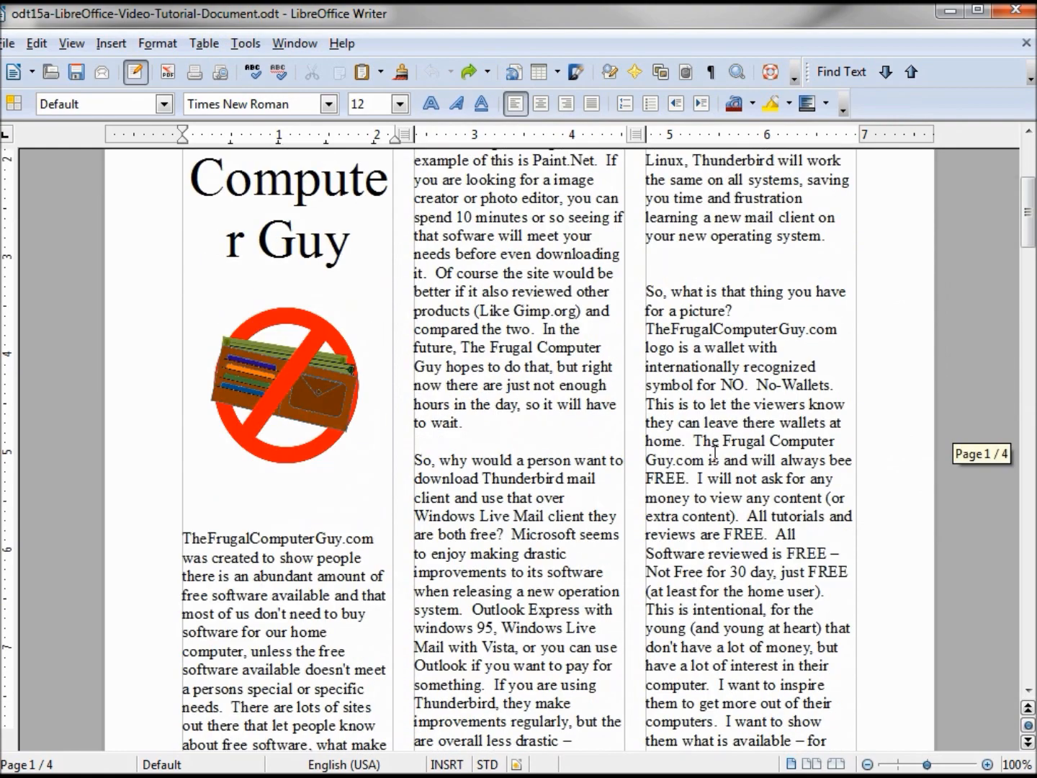
{"action": "scroll", "scroll_direction": "down", "scroll_amount": 3}
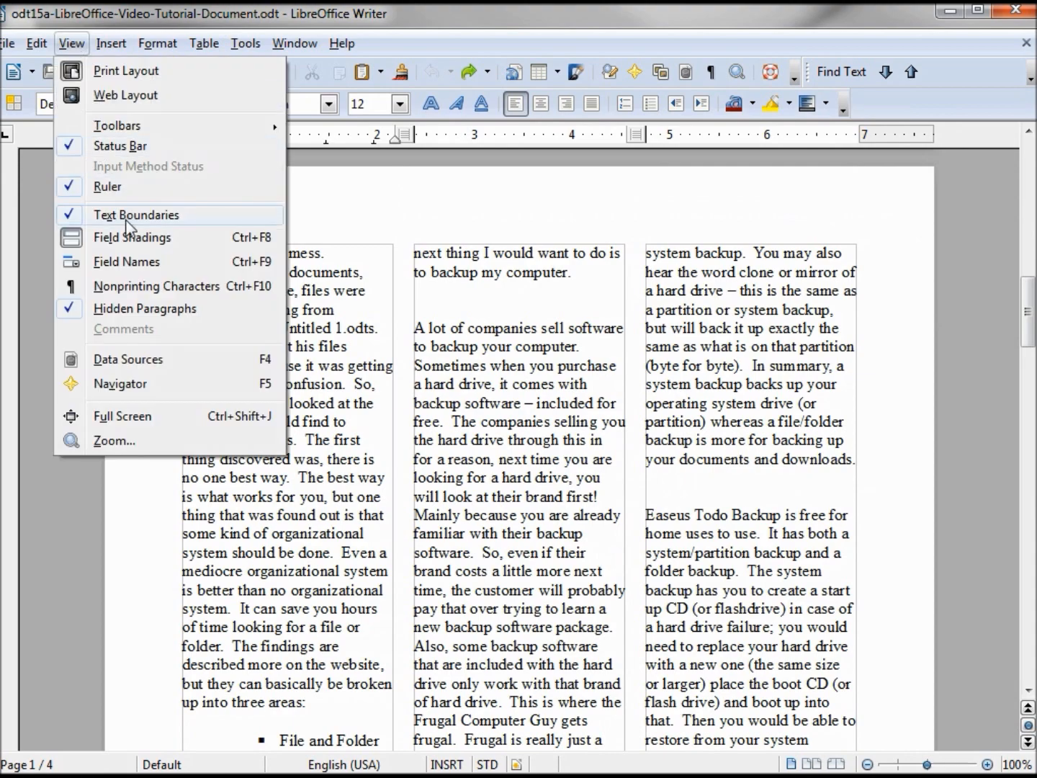
{"action": "left_click", "coordinate": [135, 214]}
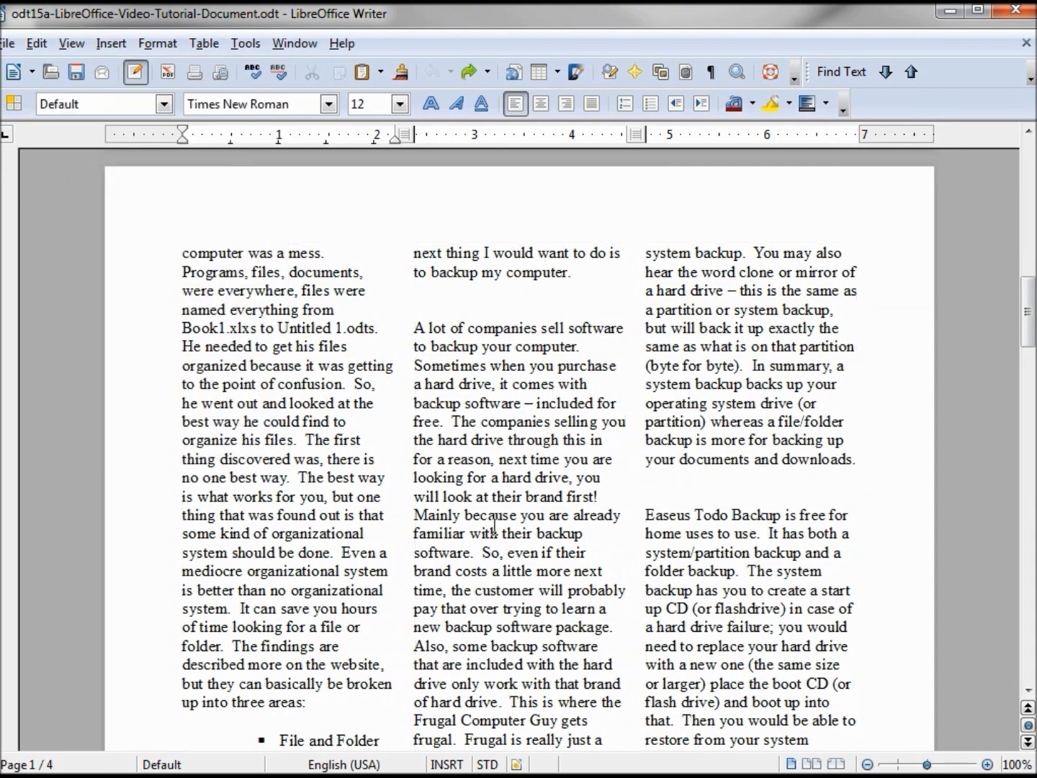
{"action": "scroll", "scroll_direction": "down", "scroll_amount": 3}
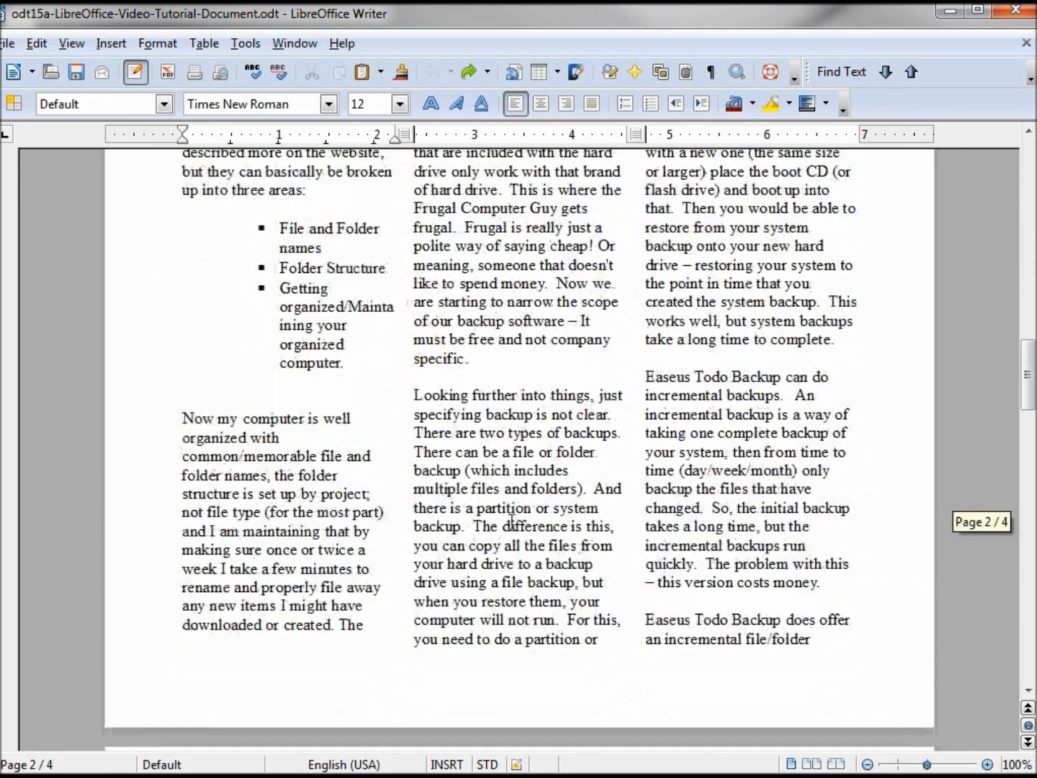
{"action": "scroll", "scroll_direction": "down", "scroll_amount": 3}
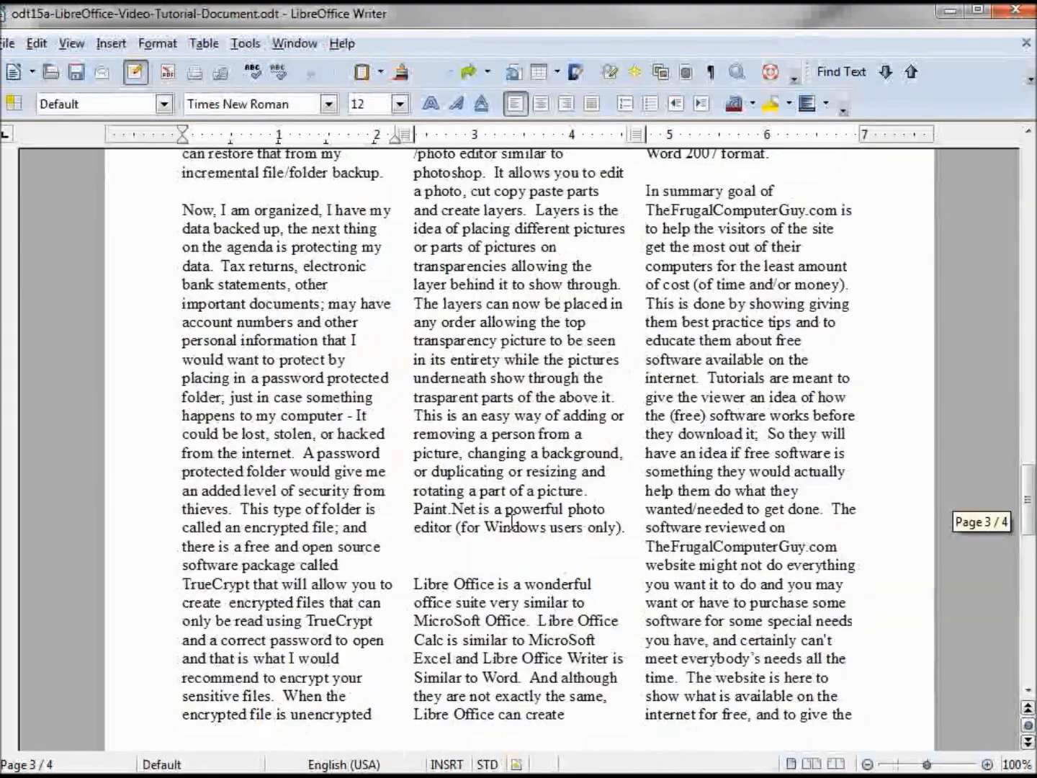
{"action": "scroll", "scroll_direction": "up", "scroll_amount": 3}
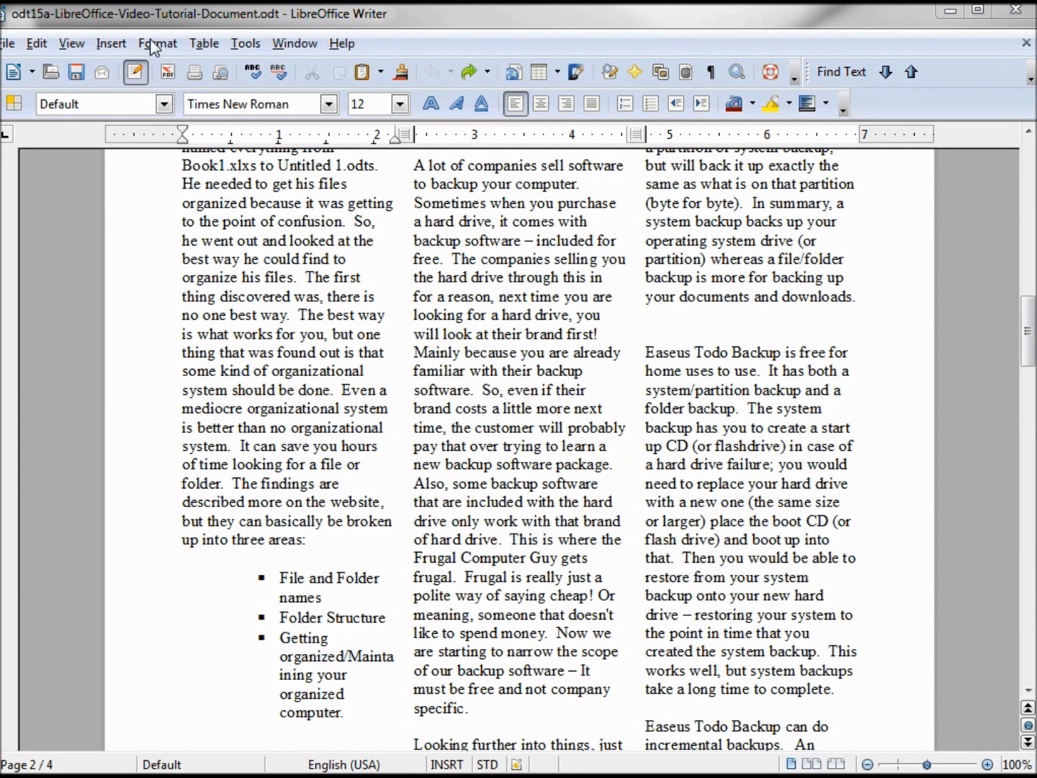
In the page settings, give the columns a solid turquoise separator line
{"action": "left_click", "coordinate": [157, 43]}
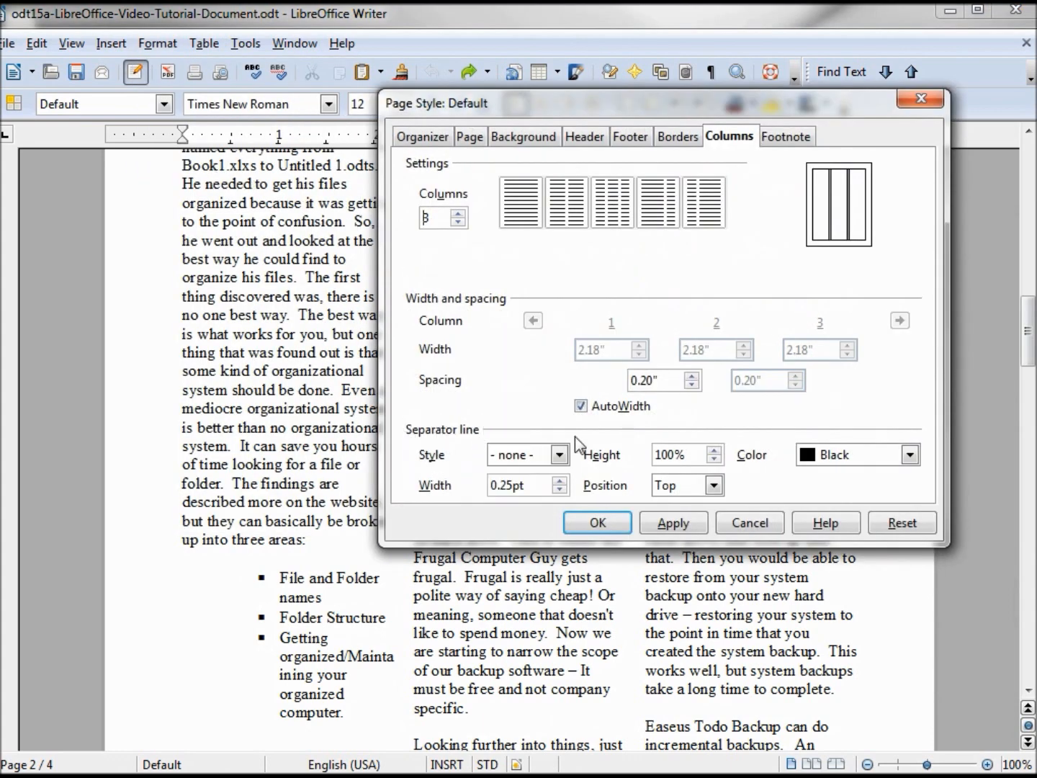
{"action": "left_click", "coordinate": [558, 455]}
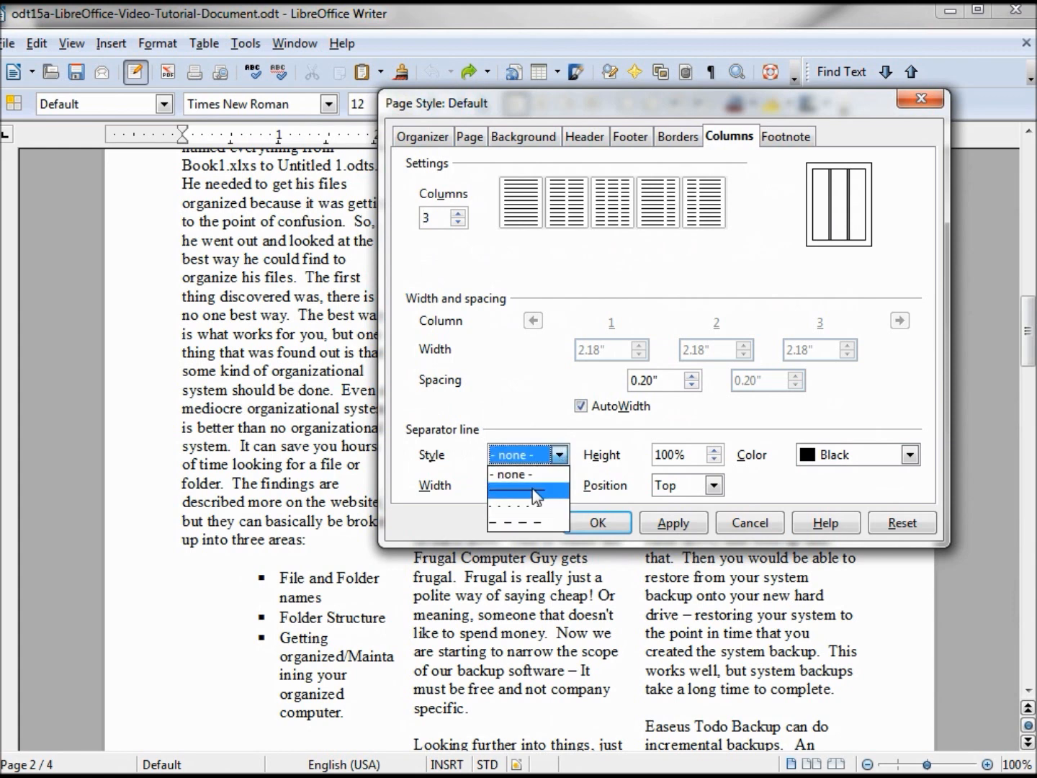
{"action": "left_click", "coordinate": [520, 495]}
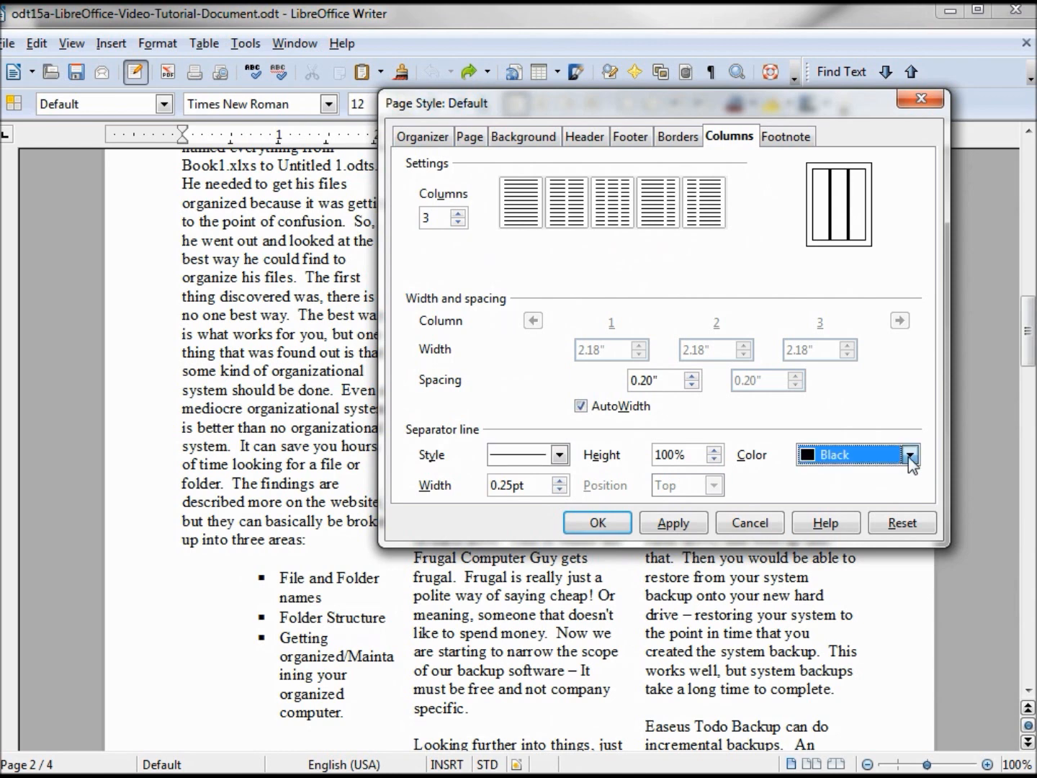
{"action": "left_click", "coordinate": [910, 455]}
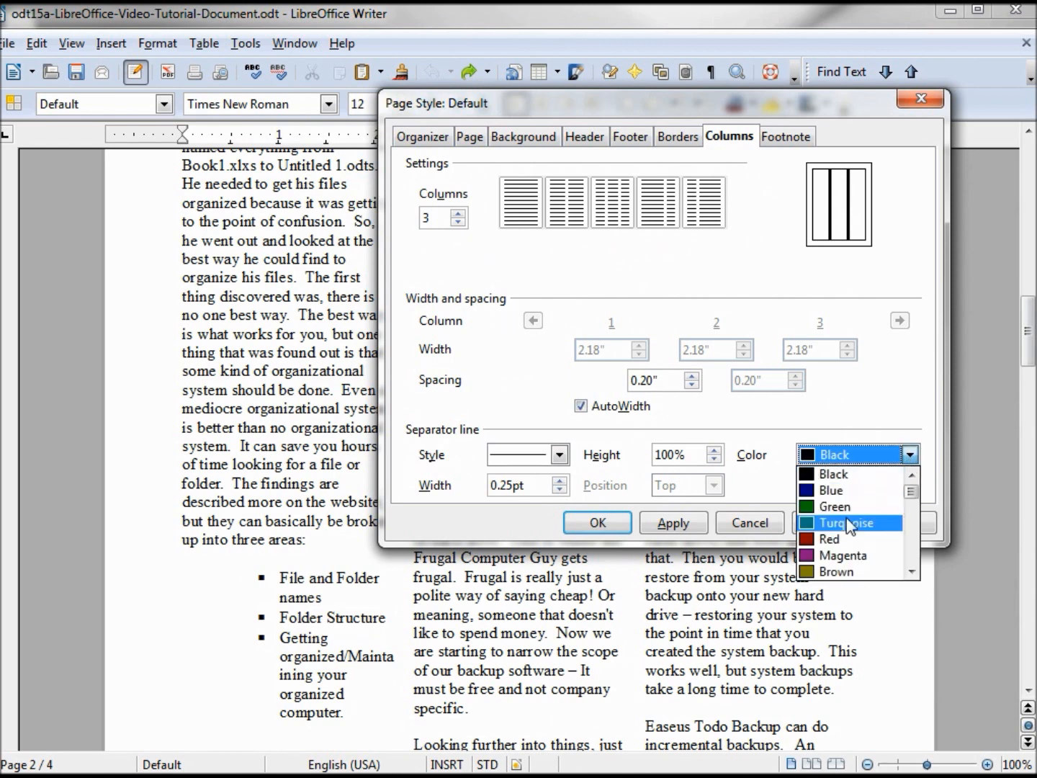
{"action": "left_click", "coordinate": [846, 522]}
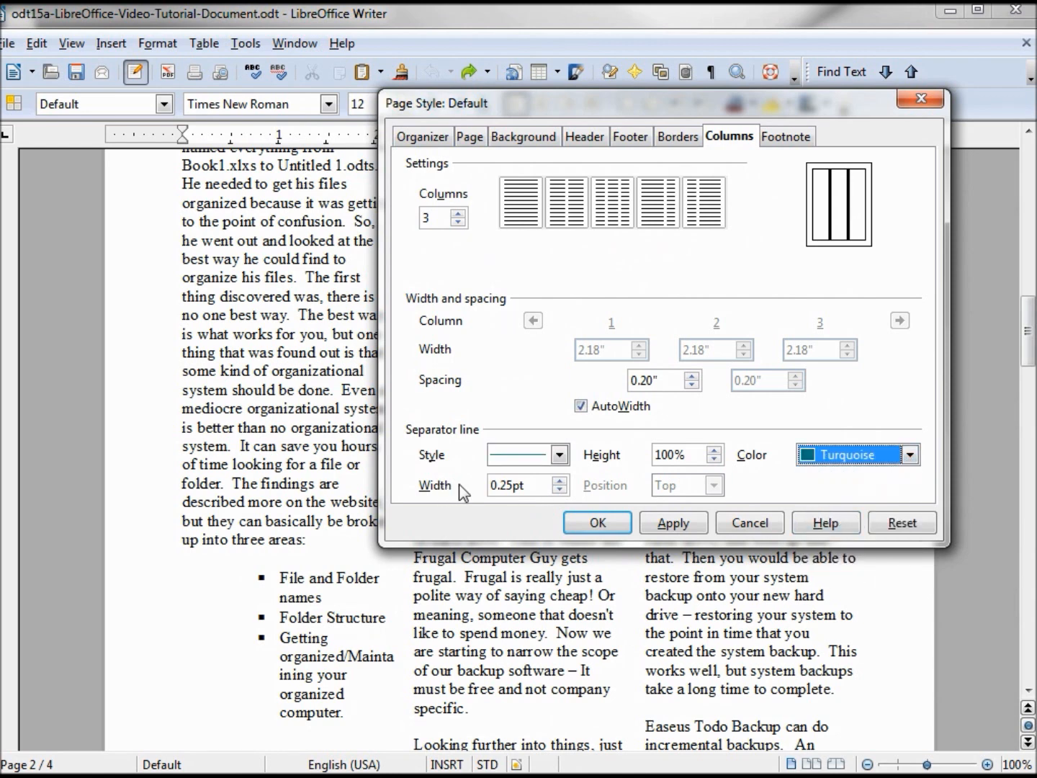
Set the separator to 0.50pt width, 75% height, centred, and confirm
{"action": "left_click", "coordinate": [560, 480]}
{"action": "type", "text": "98"}
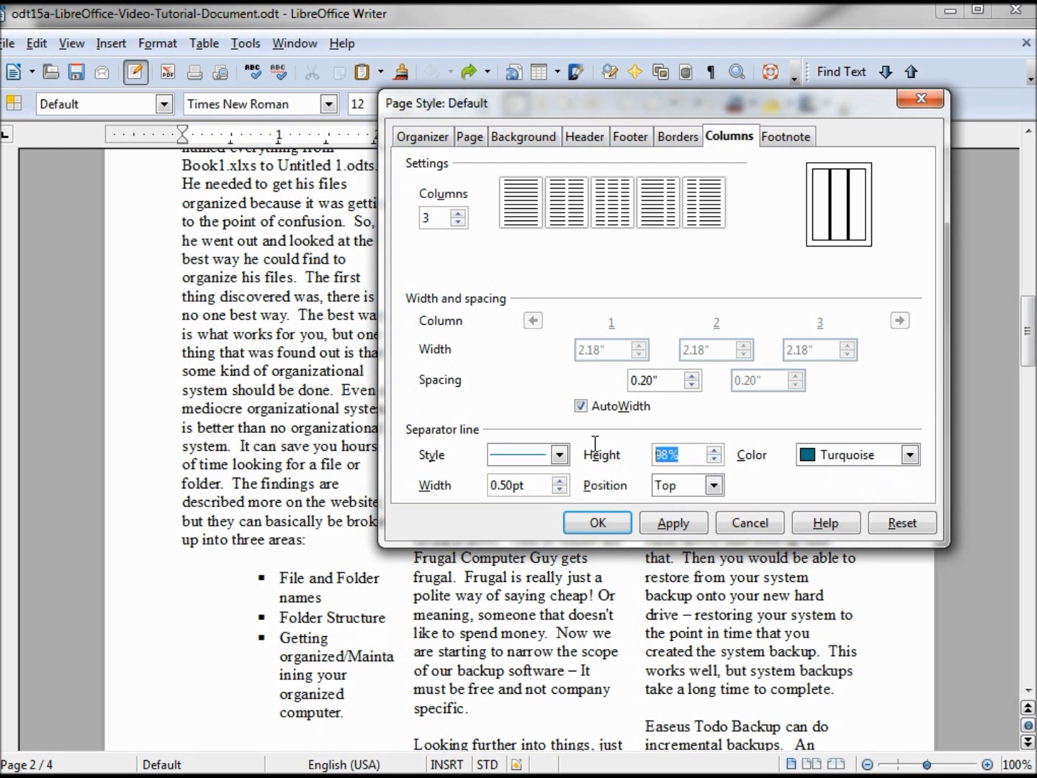
{"action": "type", "text": "75%"}
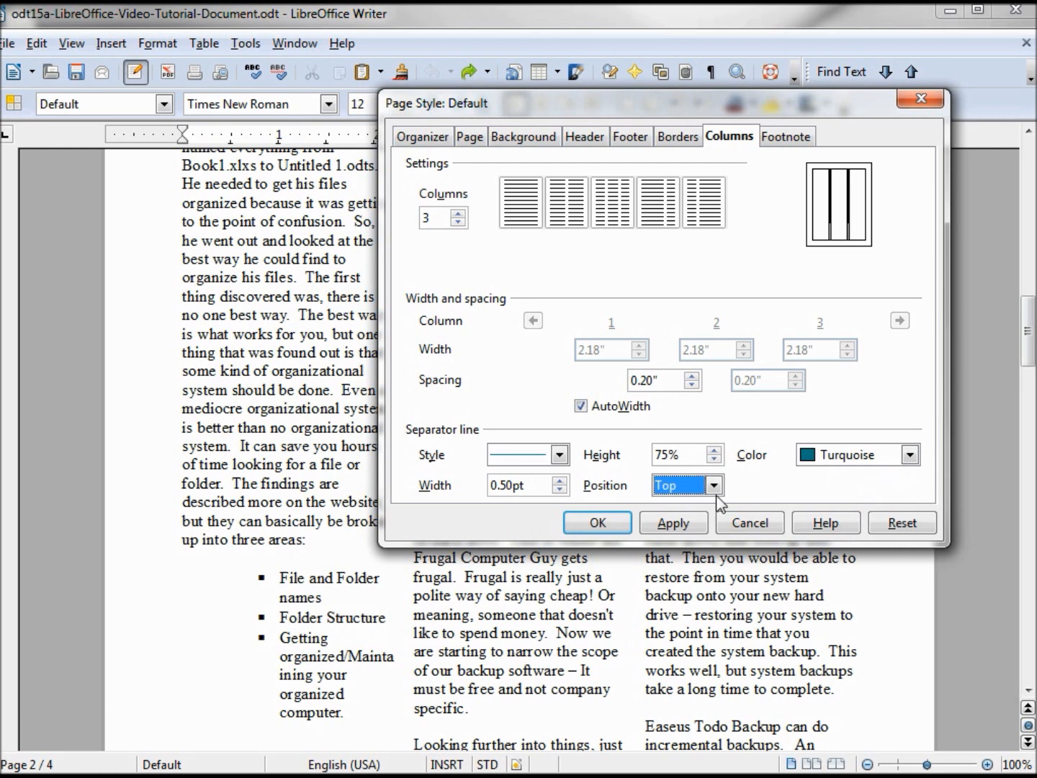
{"action": "left_click", "coordinate": [714, 485]}
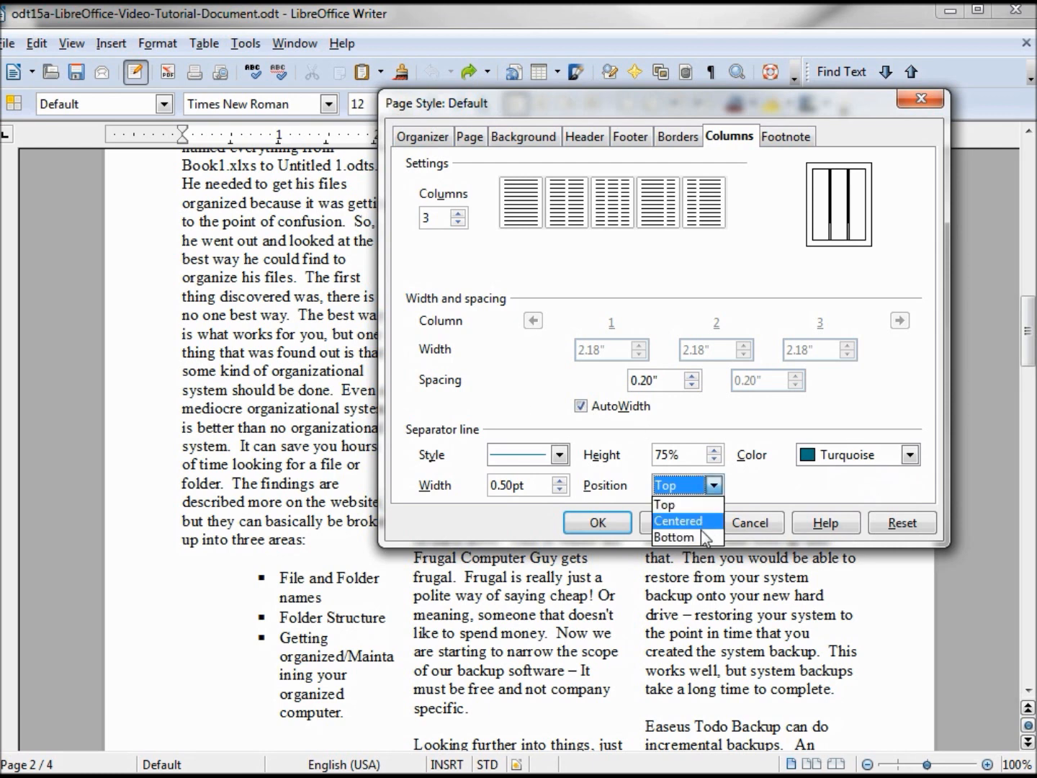
{"action": "mouse_move", "coordinate": [702, 533]}
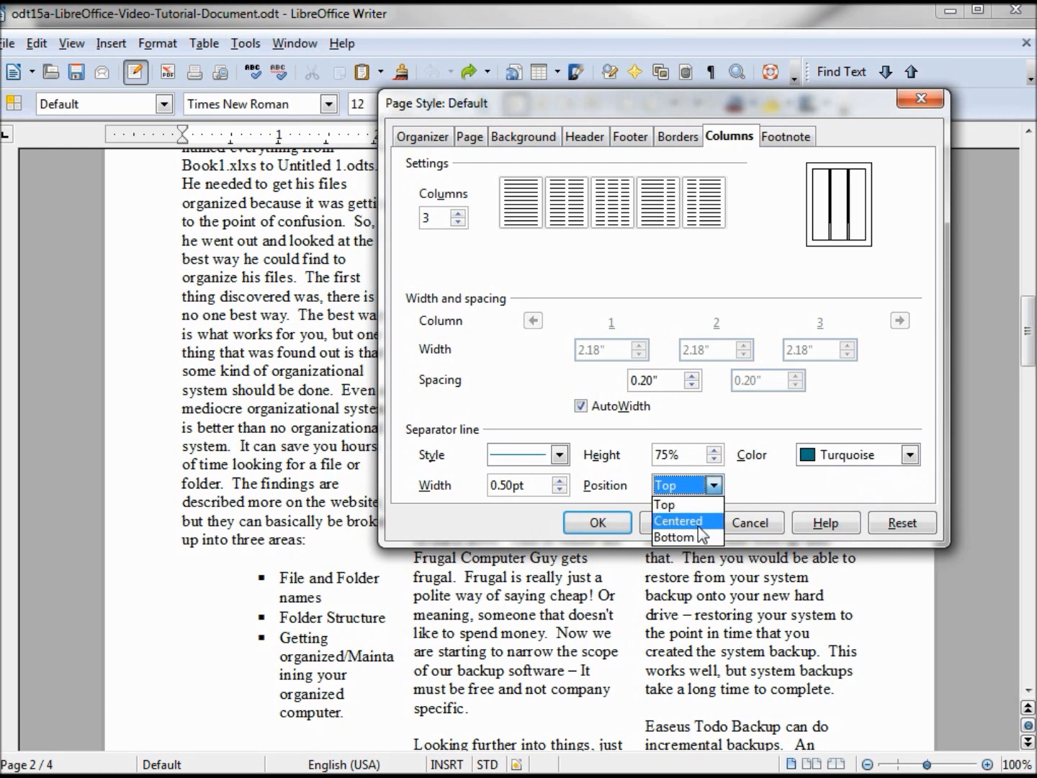
{"action": "left_click", "coordinate": [677, 521]}
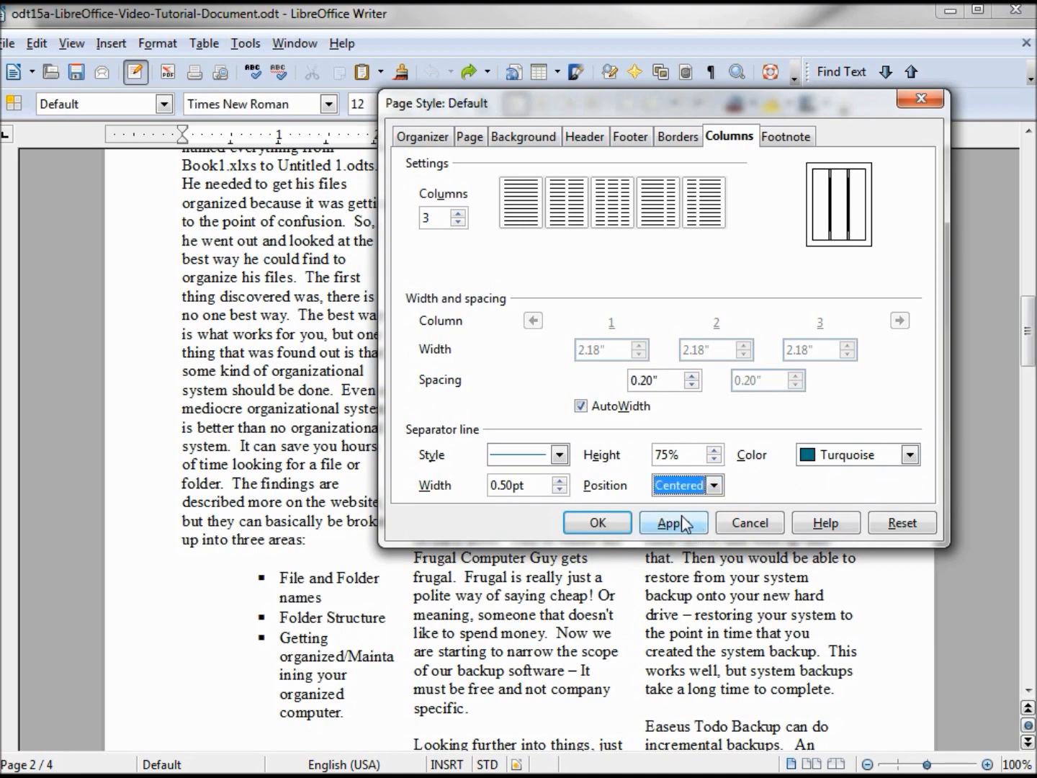
{"action": "left_click", "coordinate": [596, 522]}
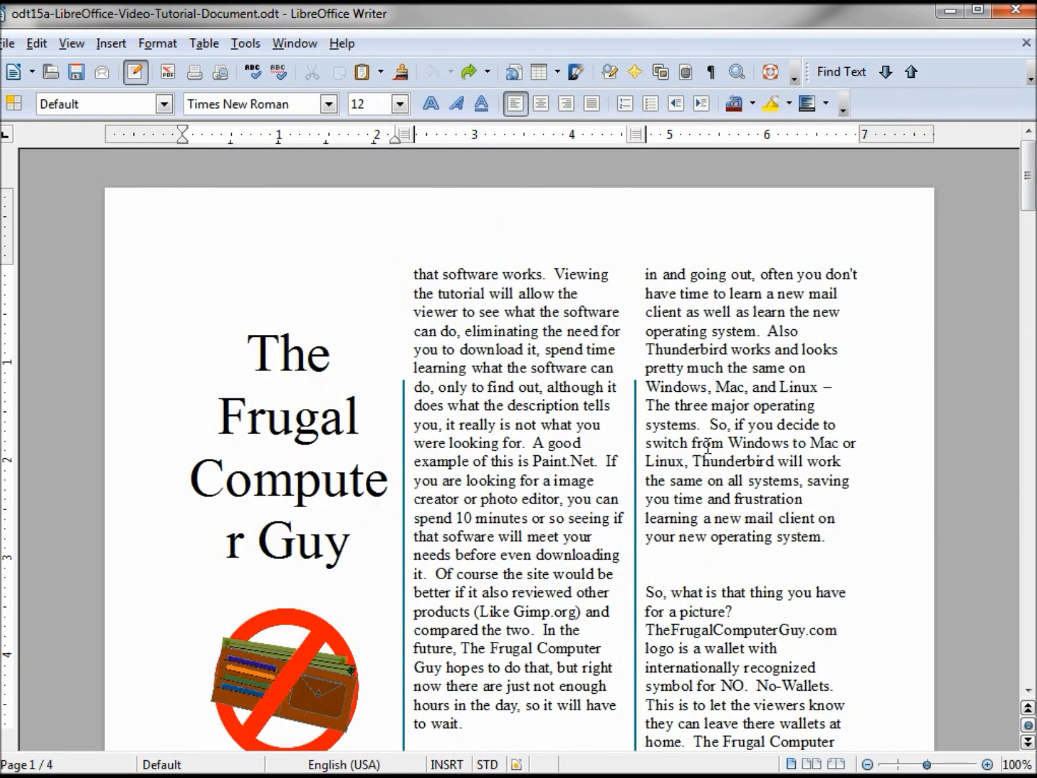
{"action": "scroll", "scroll_direction": "down", "scroll_amount": 3}
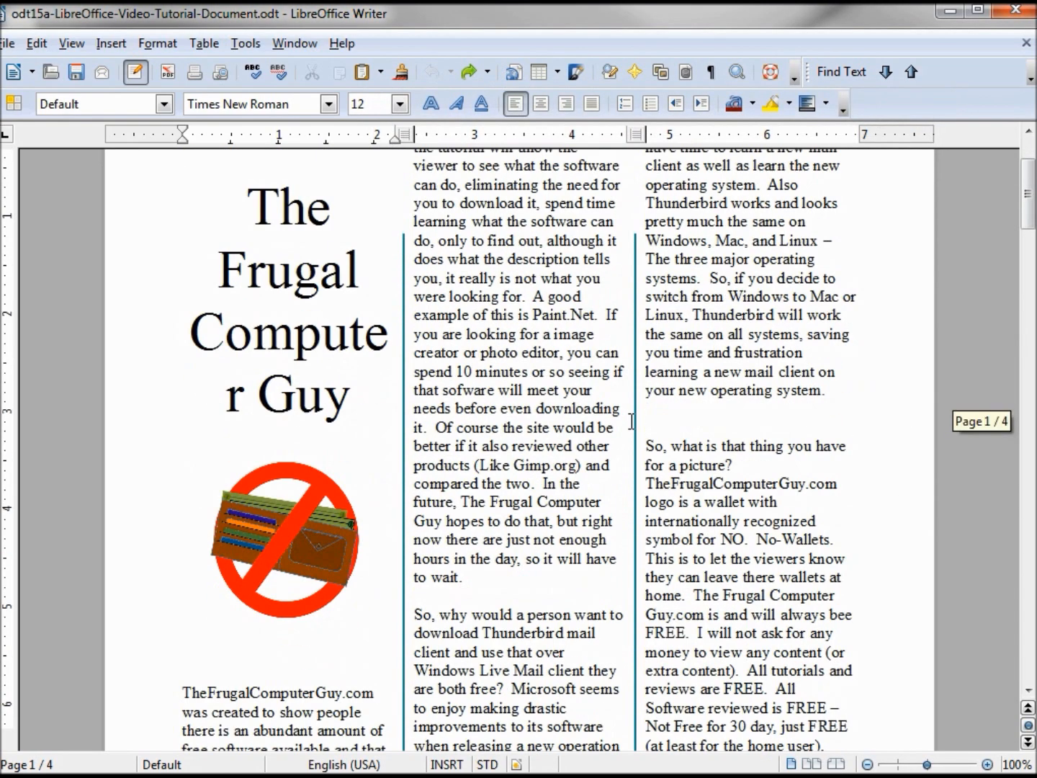
{"action": "scroll", "scroll_direction": "down", "scroll_amount": 3}
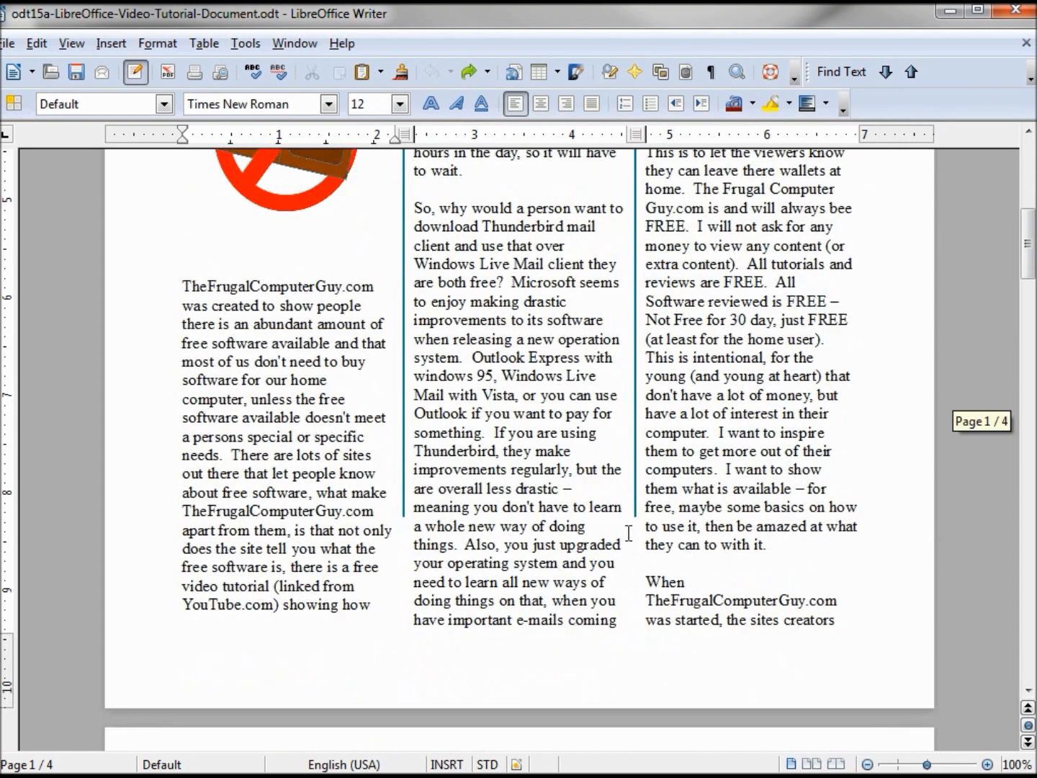
{"action": "scroll", "scroll_direction": "up", "scroll_amount": 3}
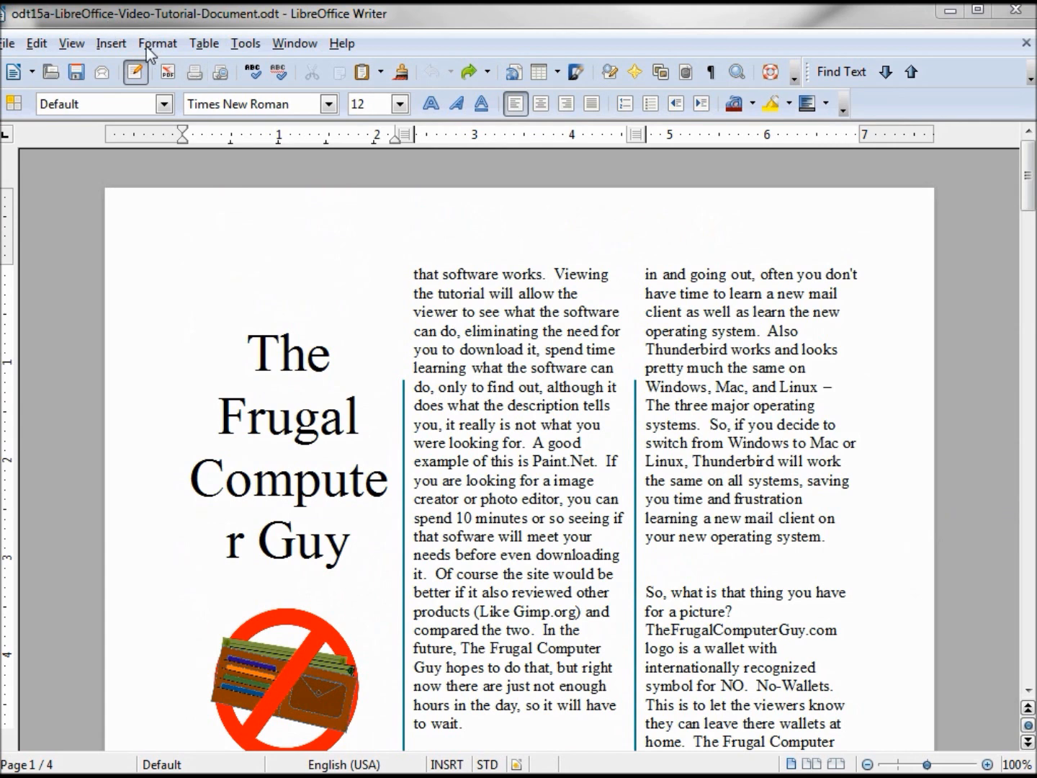
Set the Default page style's separator line style to none and confirm
{"action": "left_click", "coordinate": [157, 43]}
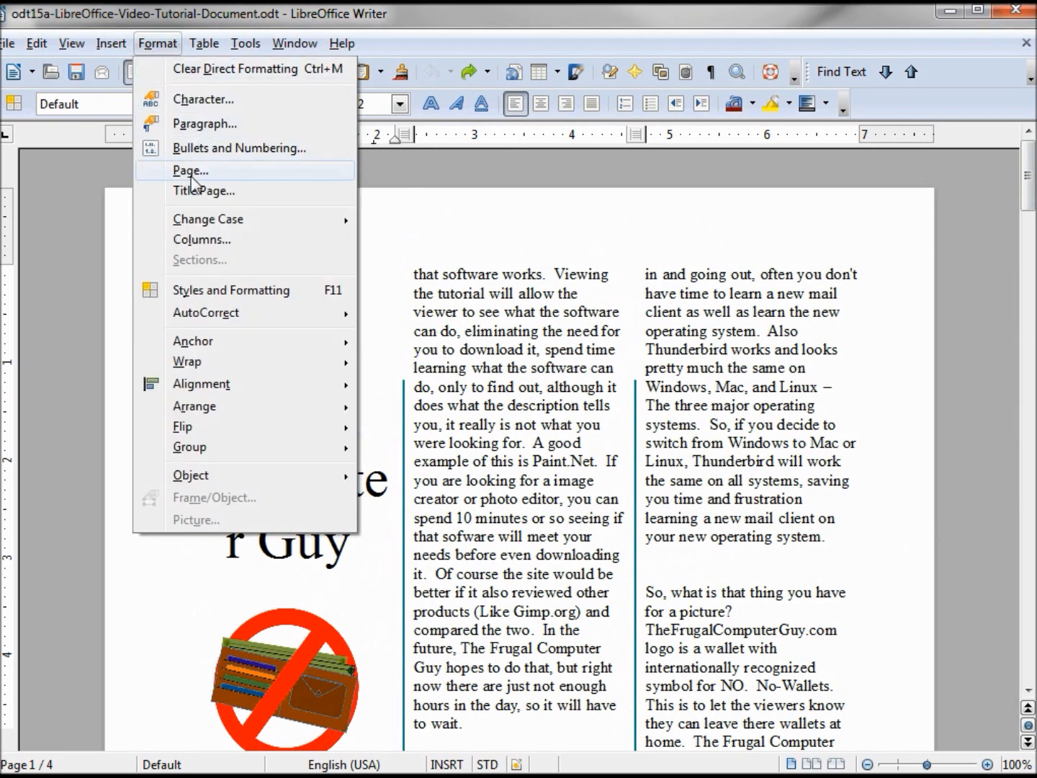
{"action": "left_click", "coordinate": [189, 171]}
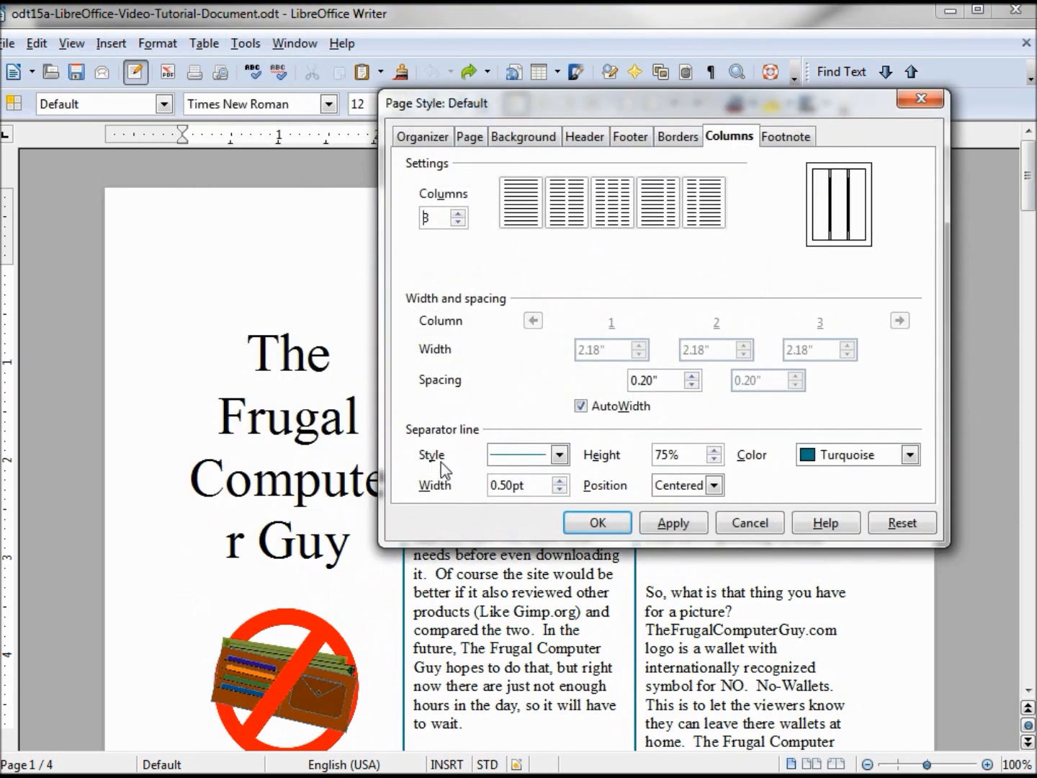
{"action": "left_click", "coordinate": [560, 454]}
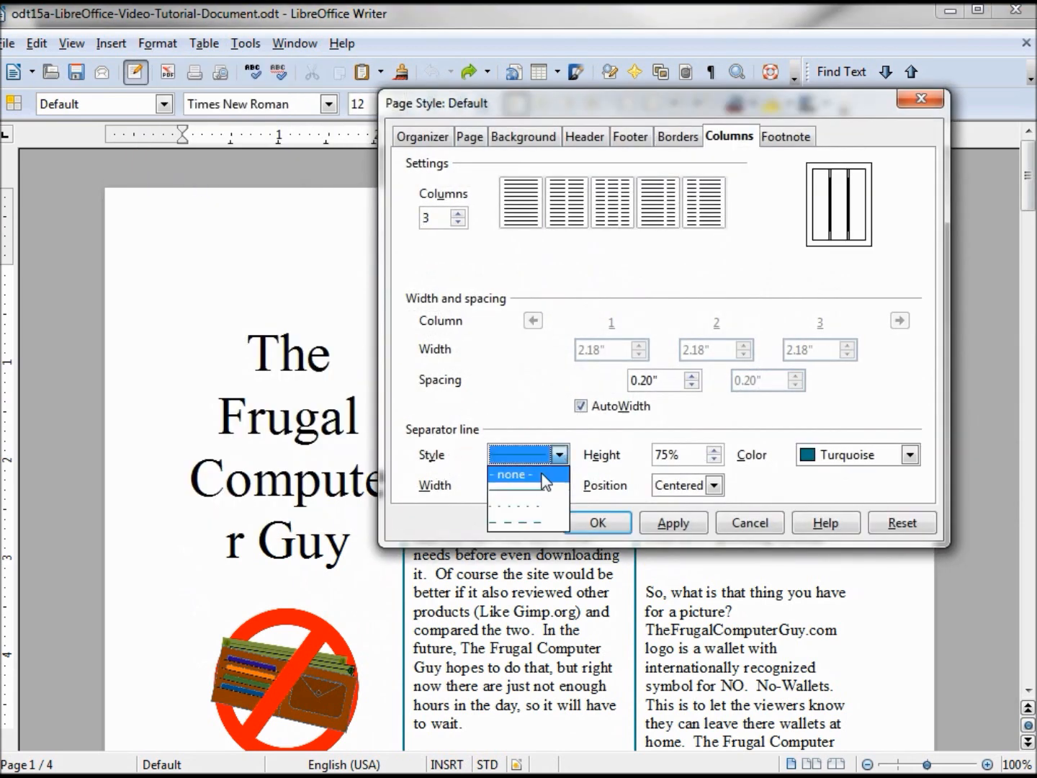
{"action": "left_click", "coordinate": [511, 474]}
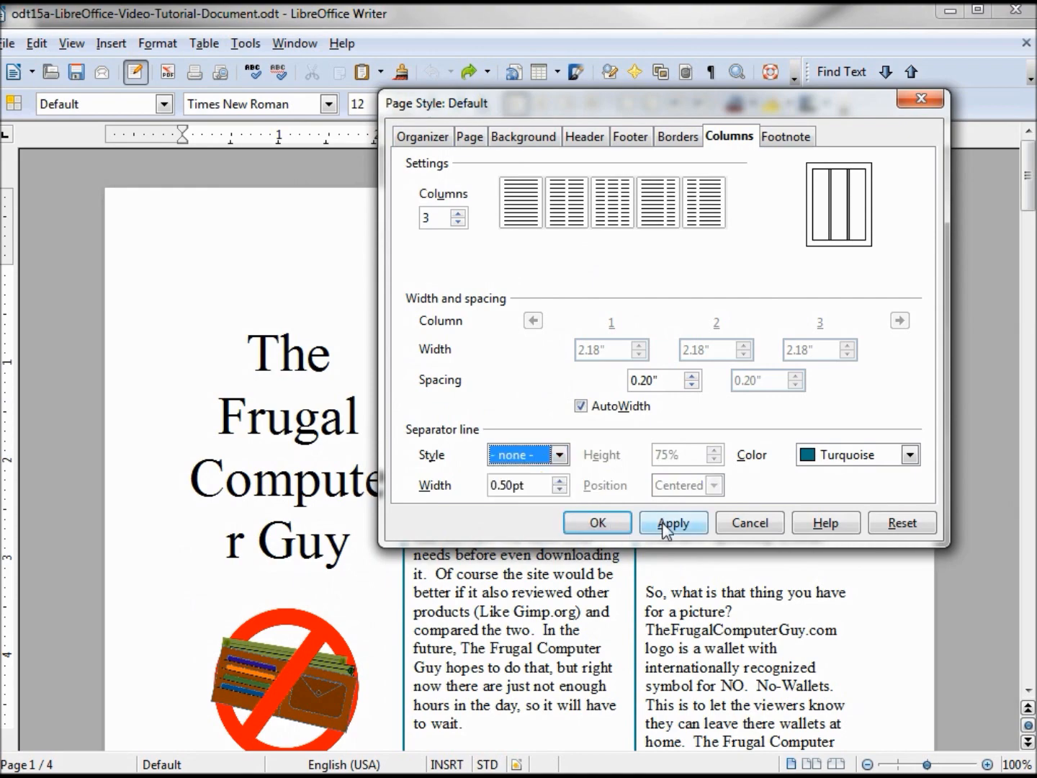
{"action": "left_click", "coordinate": [596, 522]}
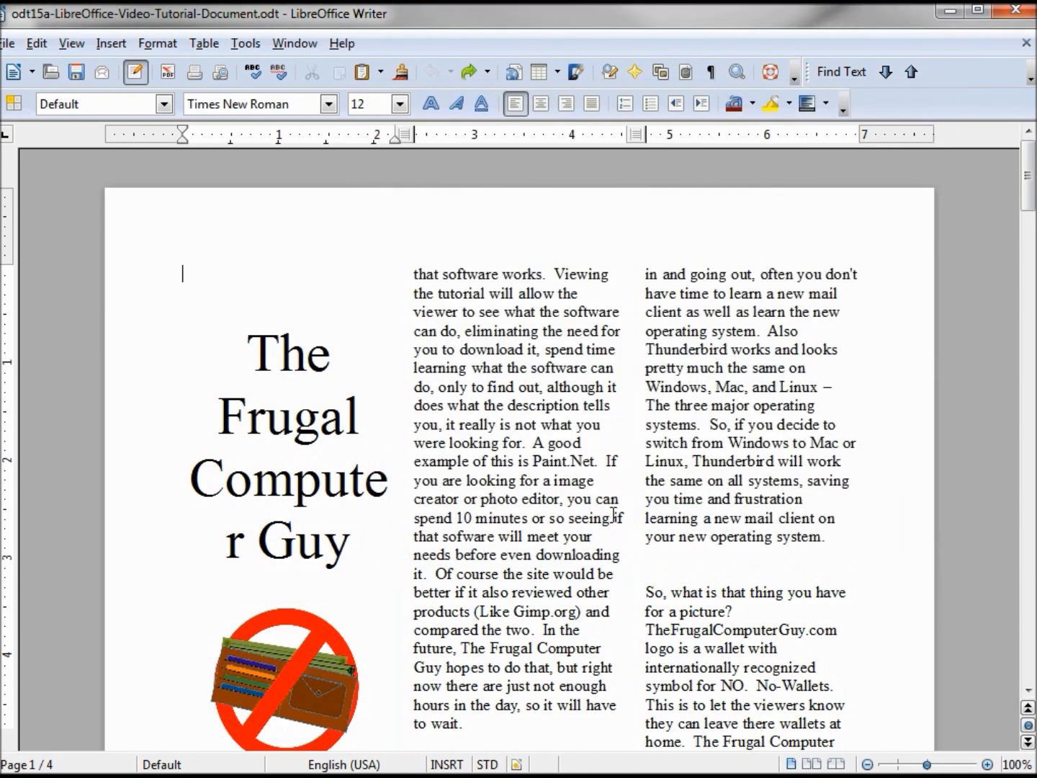
{"action": "scroll", "scroll_direction": "down", "scroll_amount": 3}
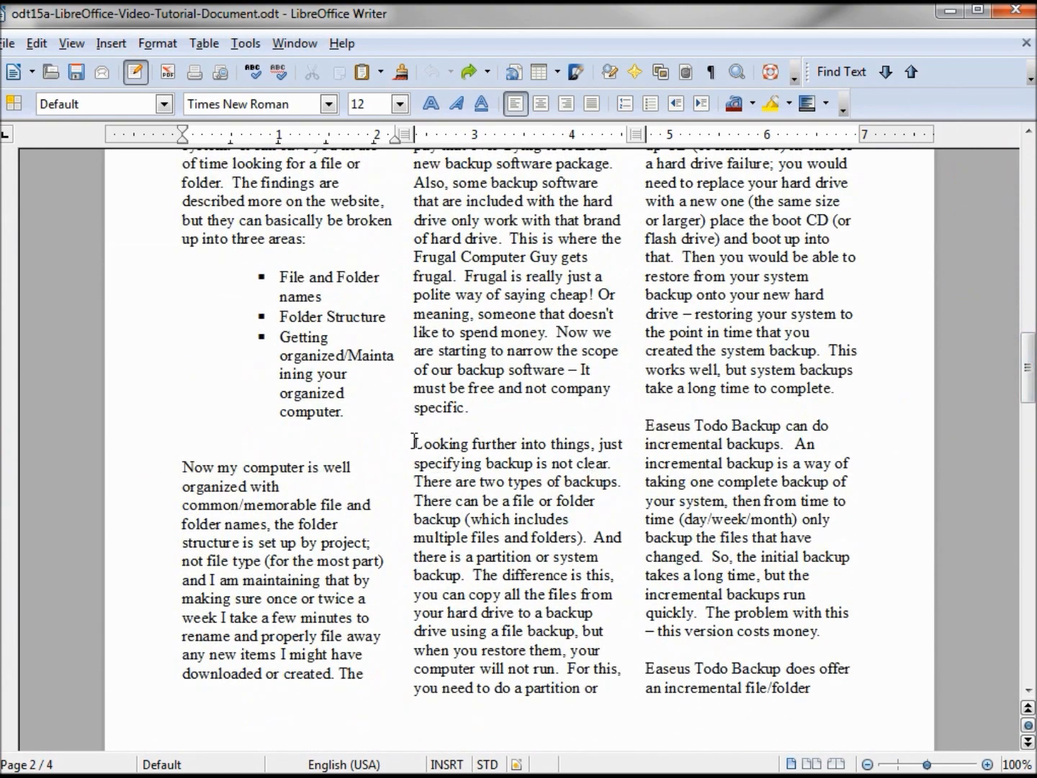
{"action": "left_click", "coordinate": [433, 71]}
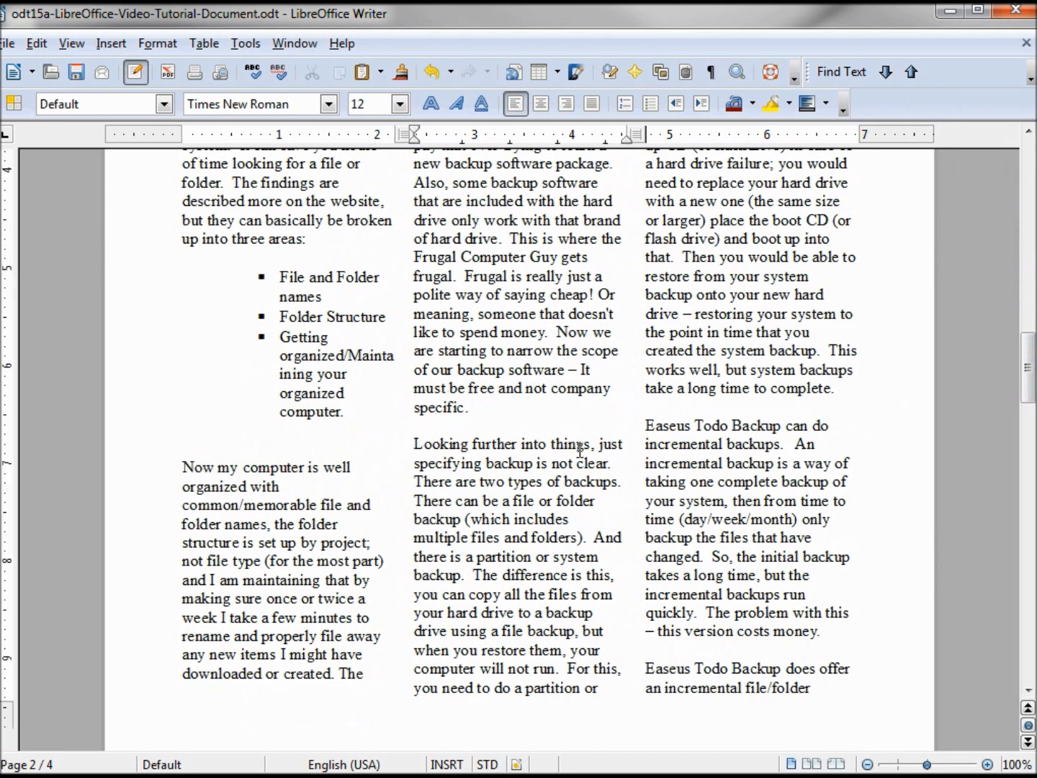
{"action": "scroll", "scroll_direction": "up", "scroll_amount": 3}
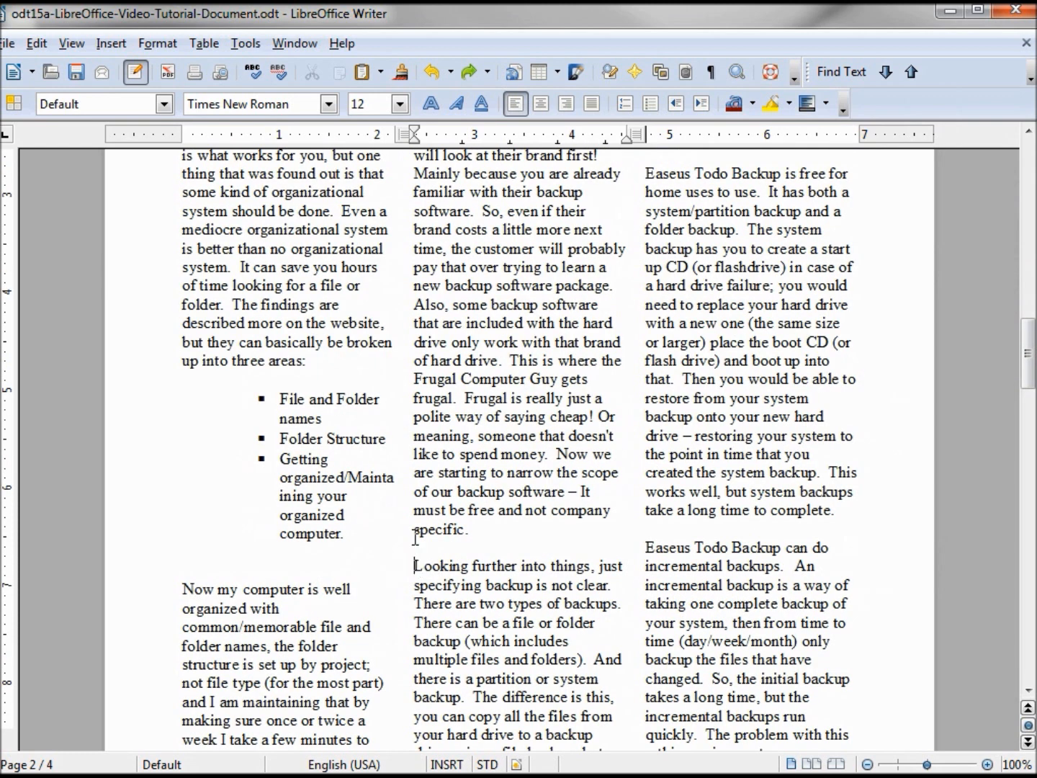
{"action": "left_click", "coordinate": [111, 43]}
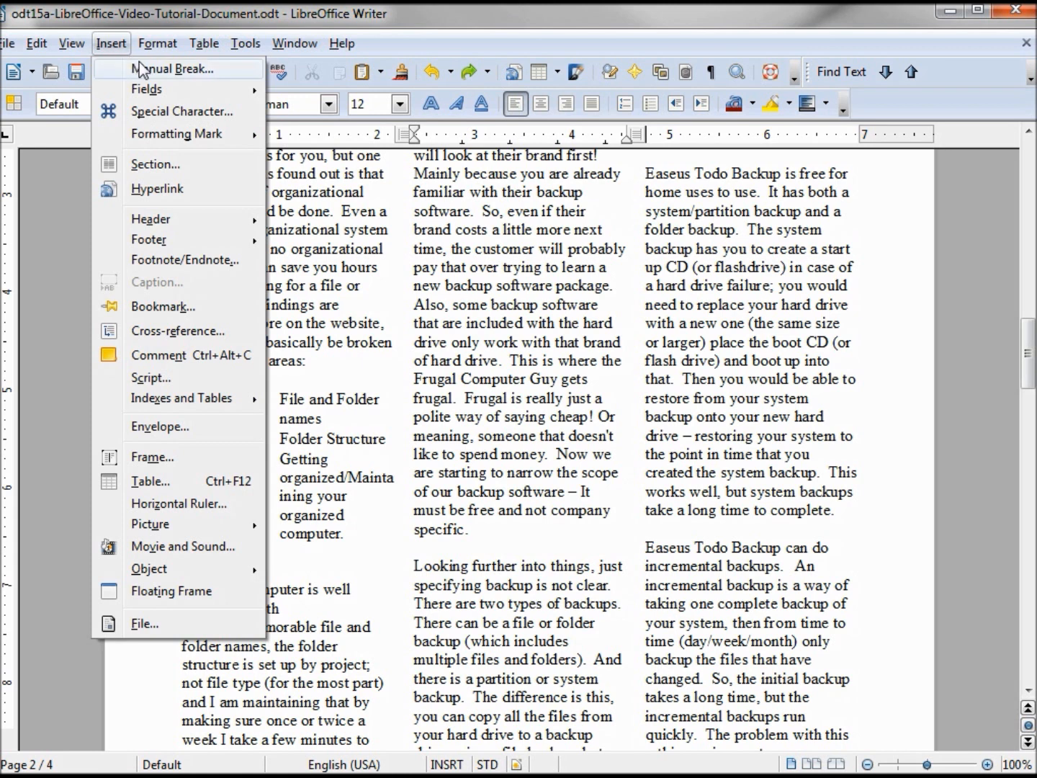
{"action": "left_click", "coordinate": [178, 68]}
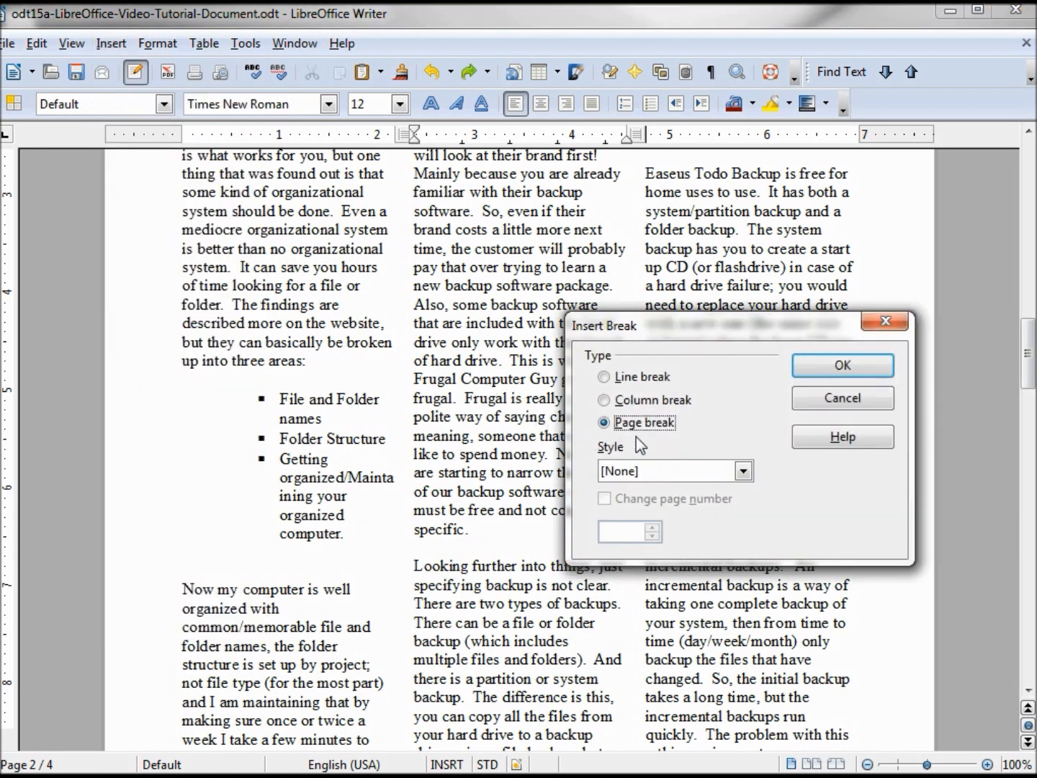
{"action": "left_click", "coordinate": [604, 400]}
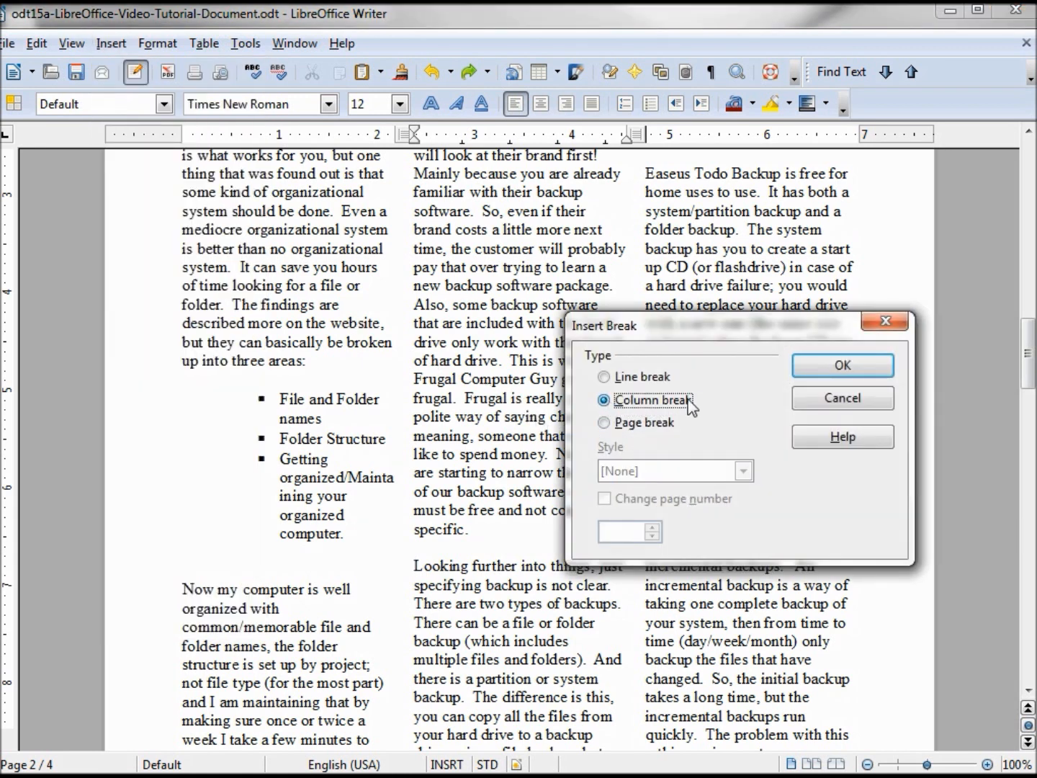
{"action": "left_click", "coordinate": [842, 365]}
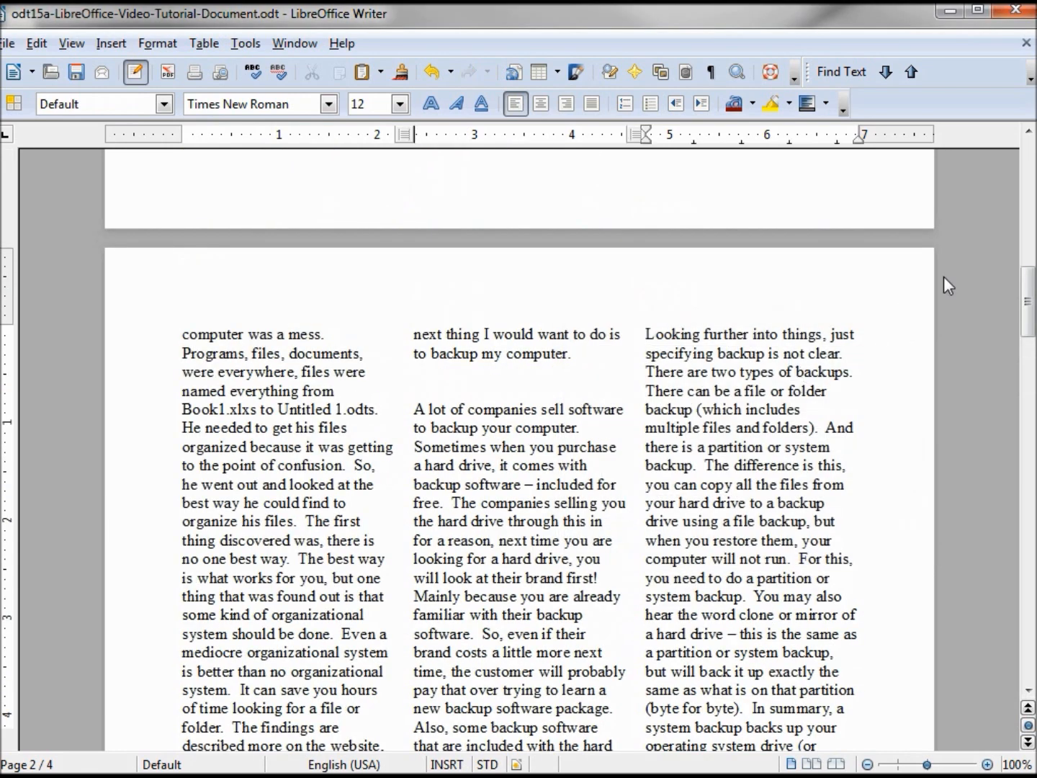
{"action": "mouse_move", "coordinate": [738, 327]}
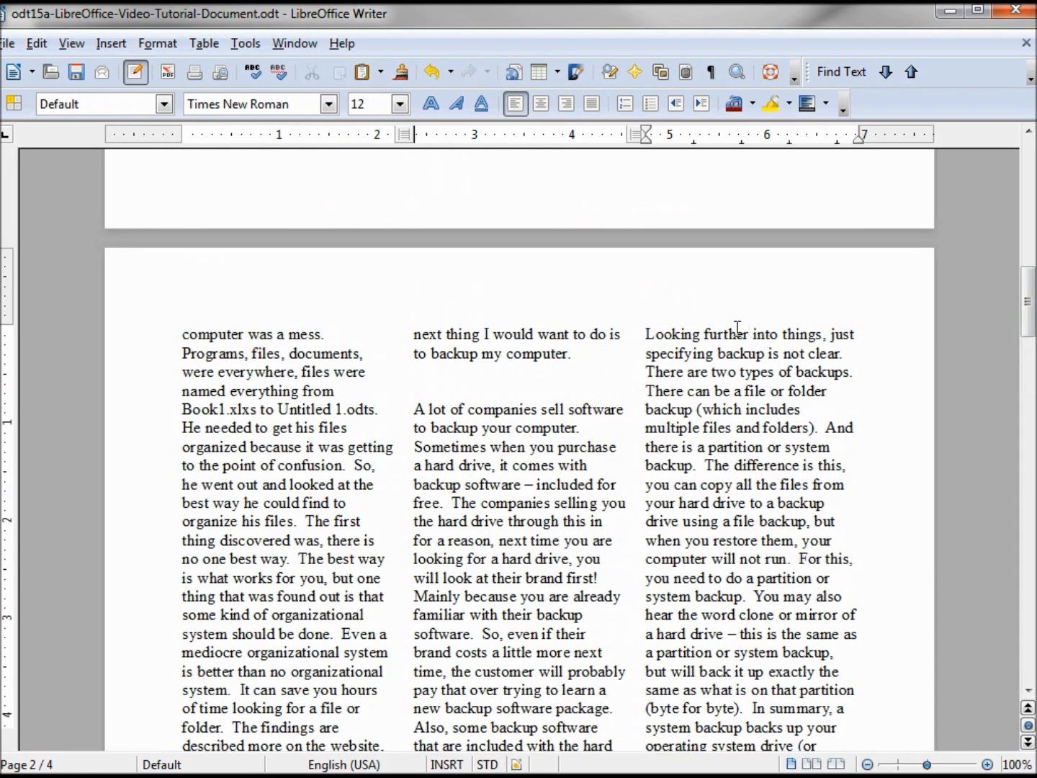
{"action": "mouse_move", "coordinate": [1029, 299]}
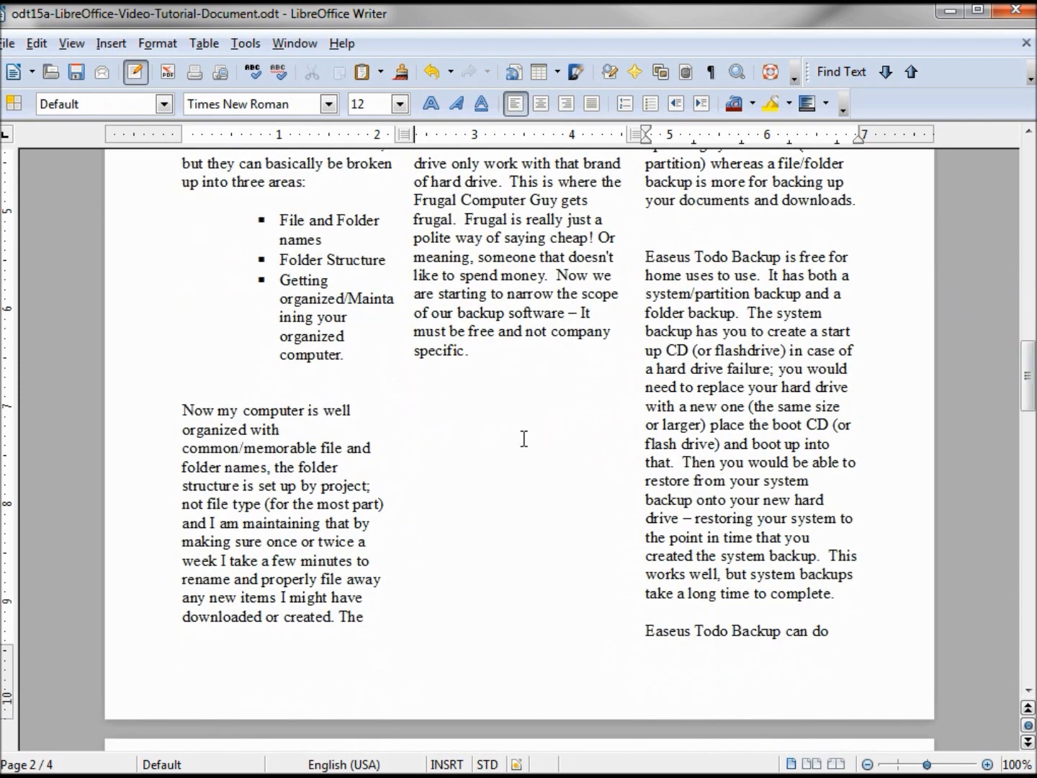
{"action": "mouse_move", "coordinate": [487, 597]}
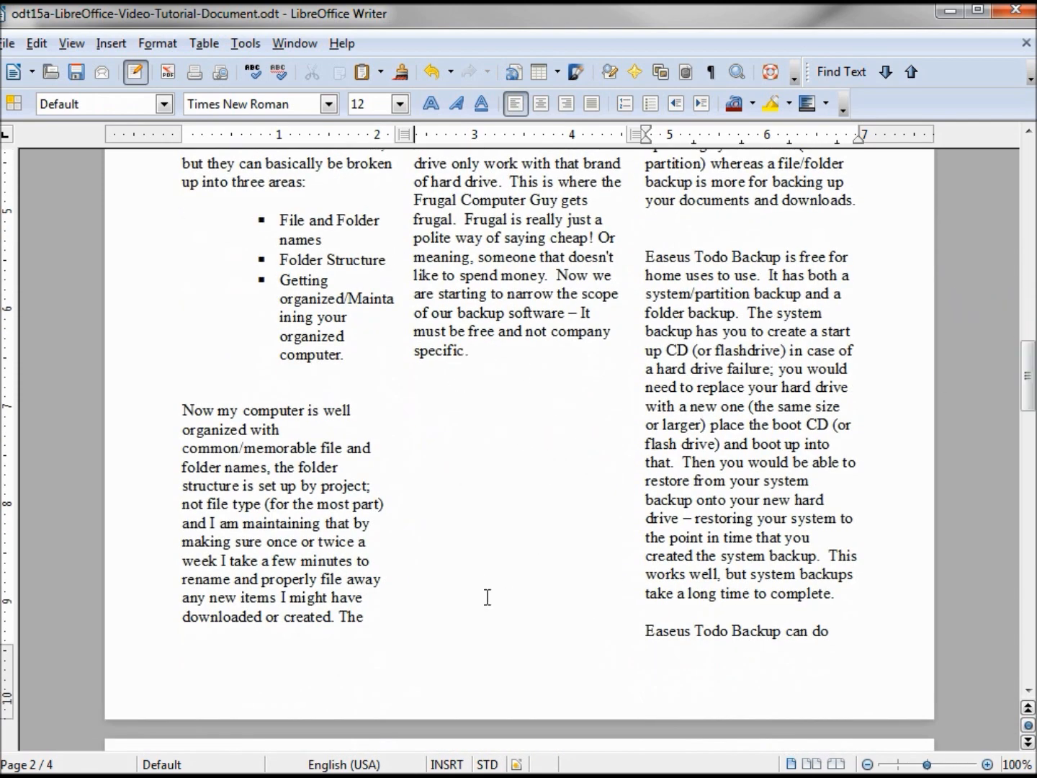
Choose the 3-column preset for the Default page style, apply and confirm
{"action": "scroll", "scroll_direction": "up", "scroll_amount": 3}
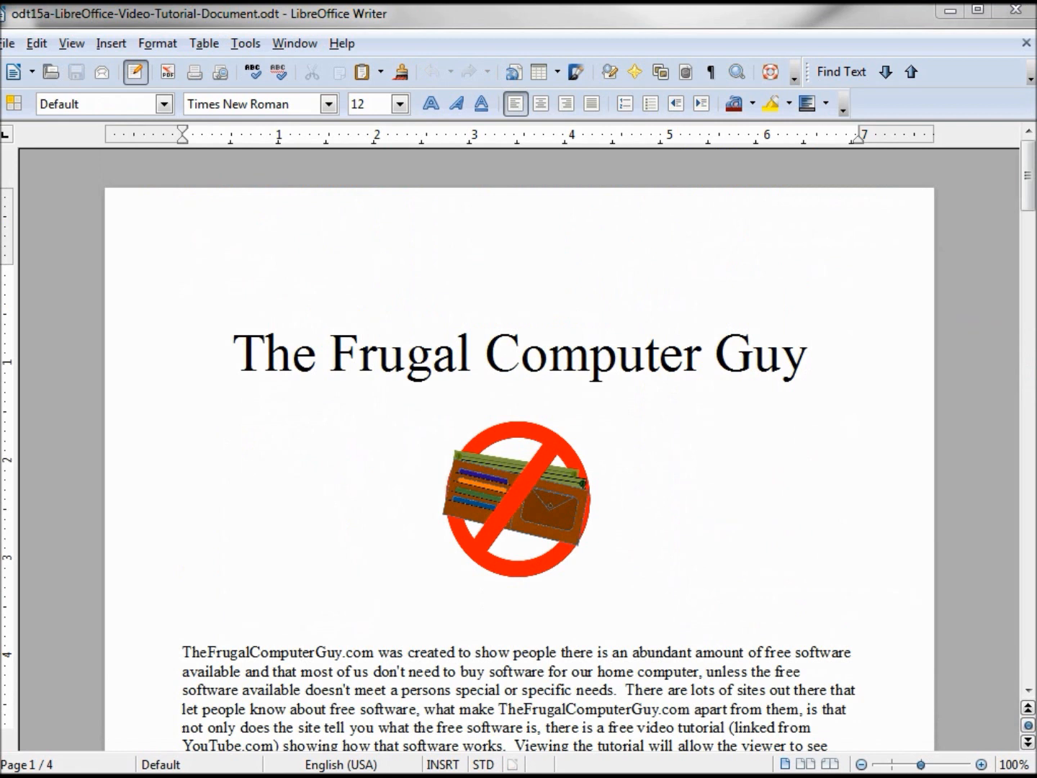
{"action": "mouse_move", "coordinate": [92, 30]}
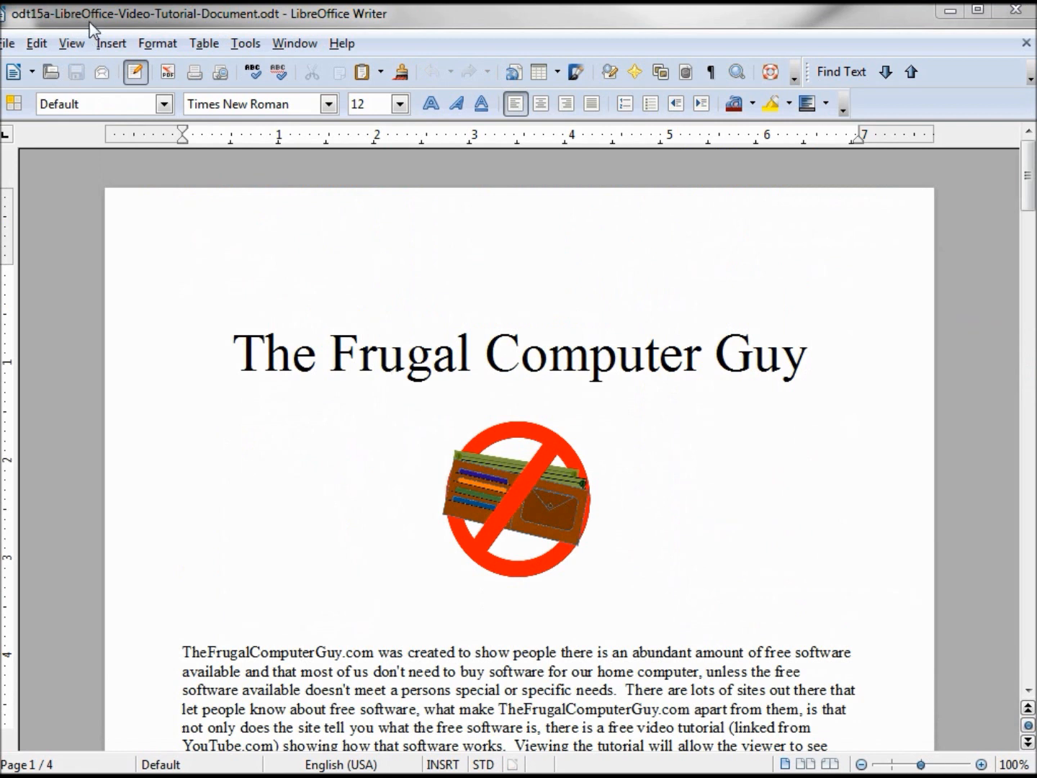
{"action": "mouse_move", "coordinate": [148, 52]}
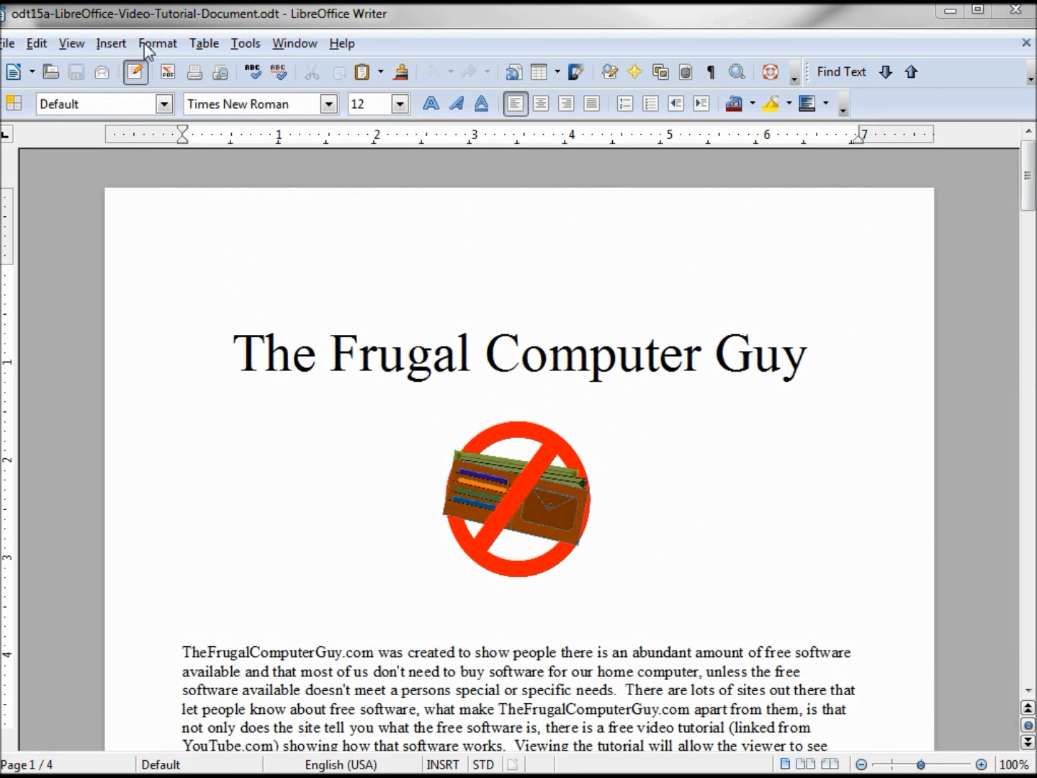
{"action": "left_click", "coordinate": [158, 43]}
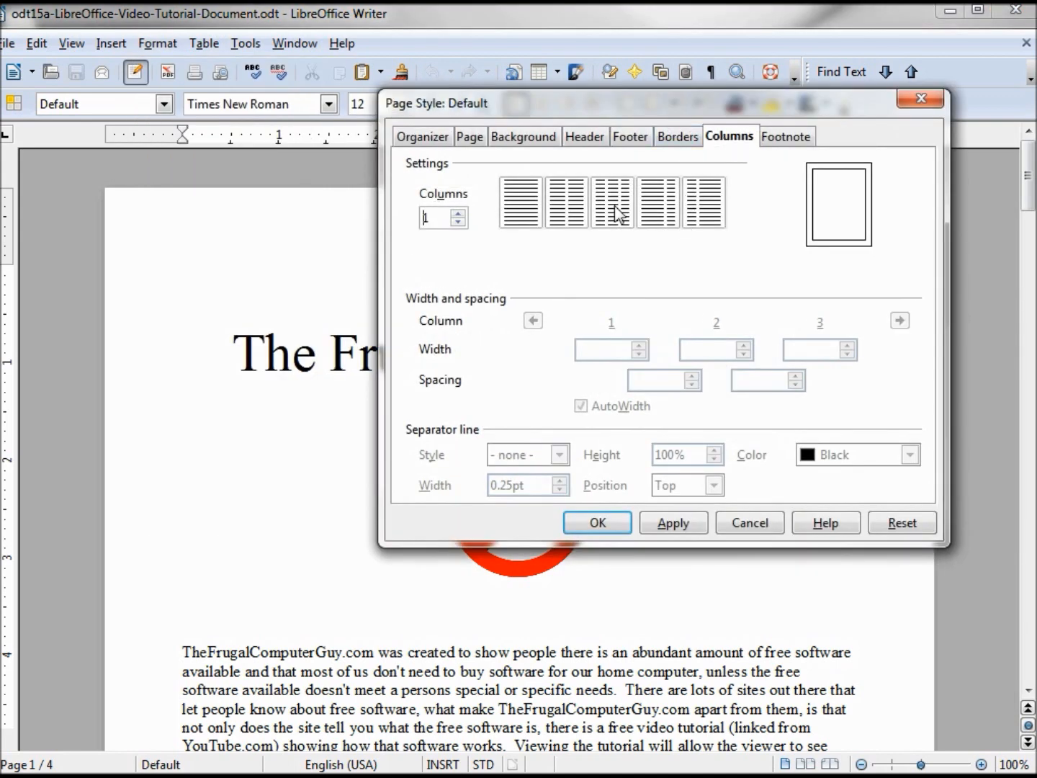
{"action": "left_click", "coordinate": [611, 202]}
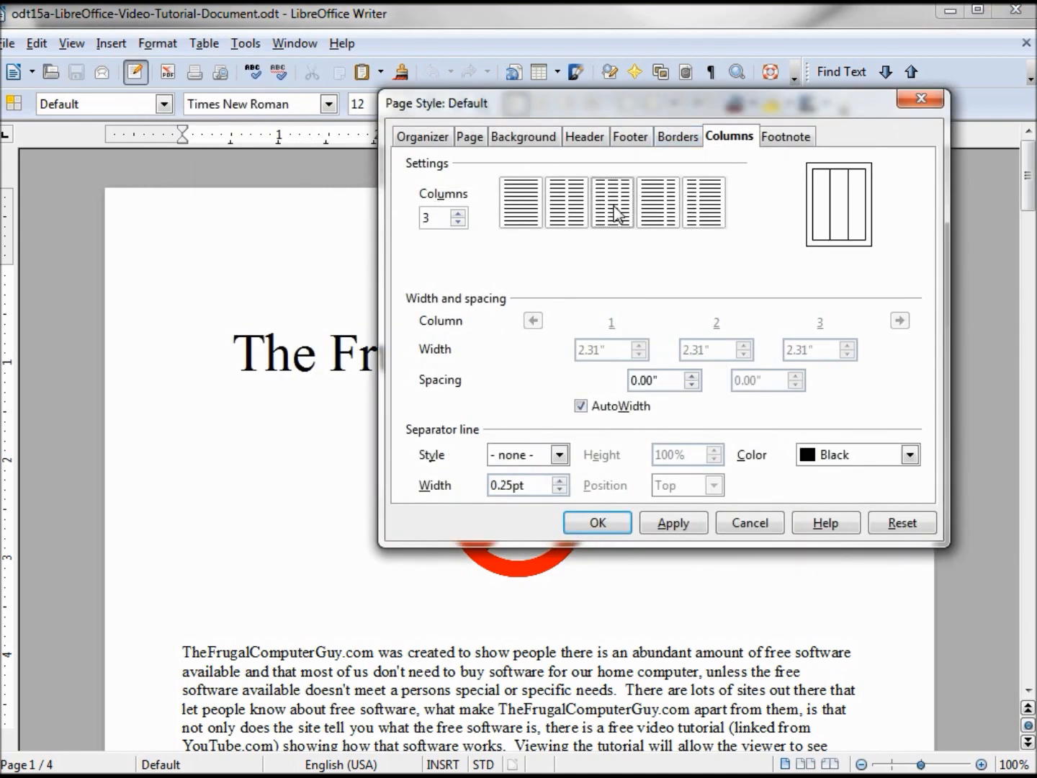
{"action": "left_click", "coordinate": [673, 522]}
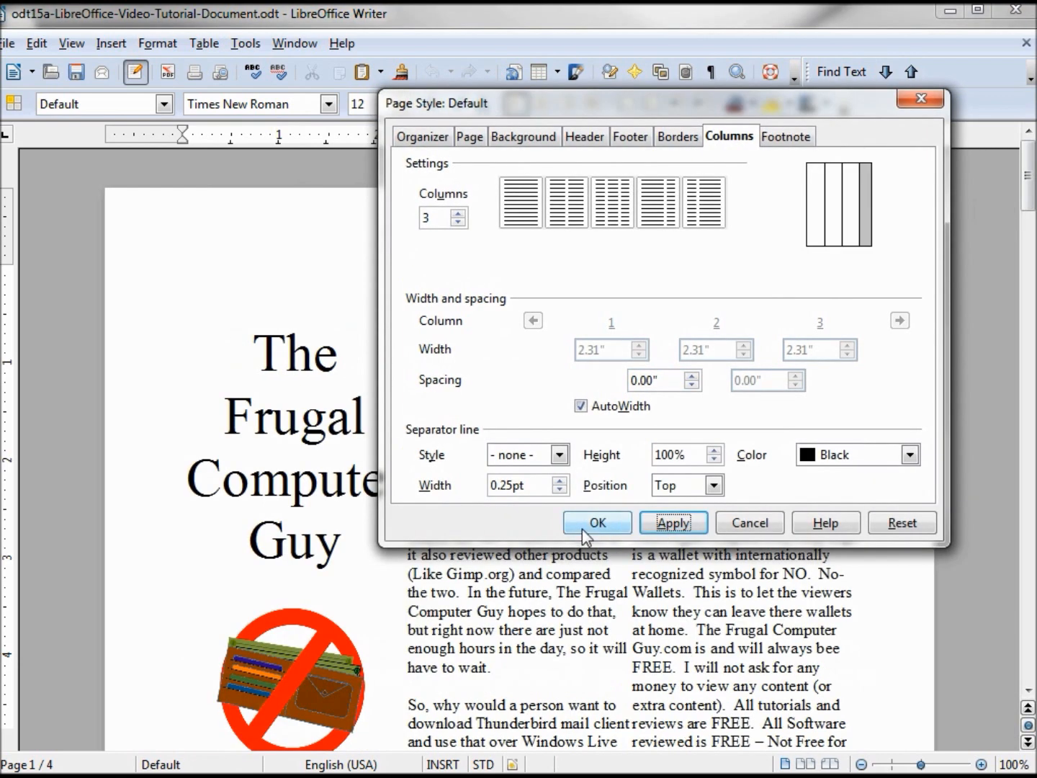
{"action": "left_click", "coordinate": [596, 522]}
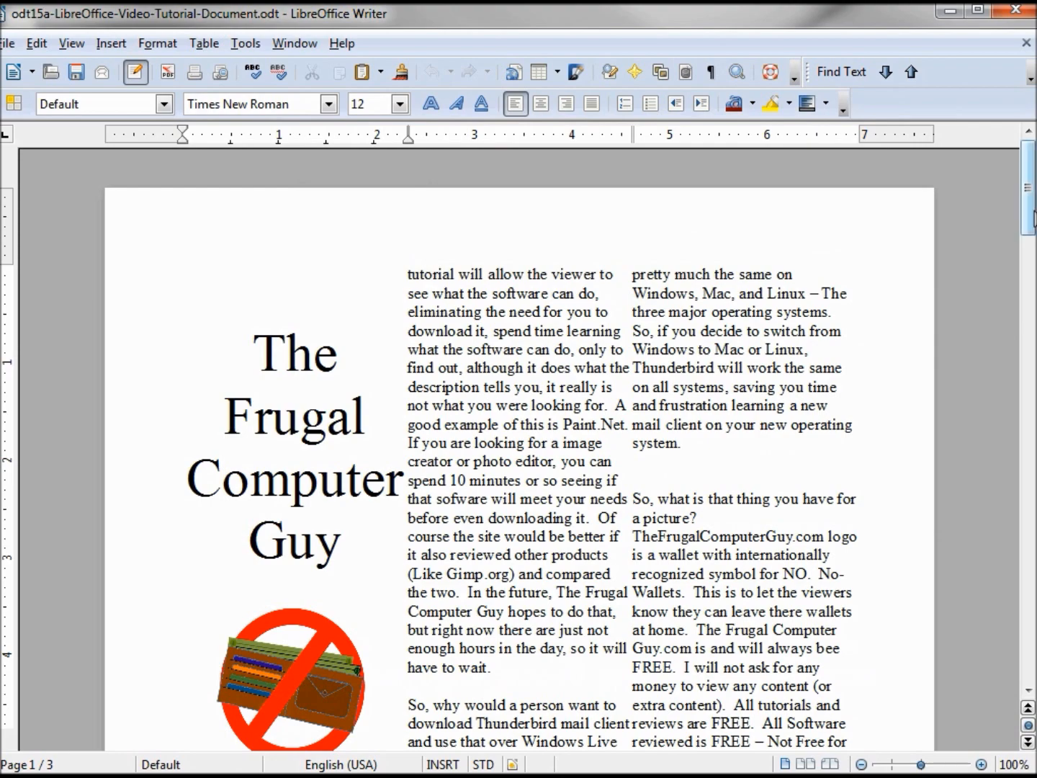
Undo the three-column page layout, returning the document to a single column
{"action": "scroll", "scroll_direction": "down", "scroll_amount": 3}
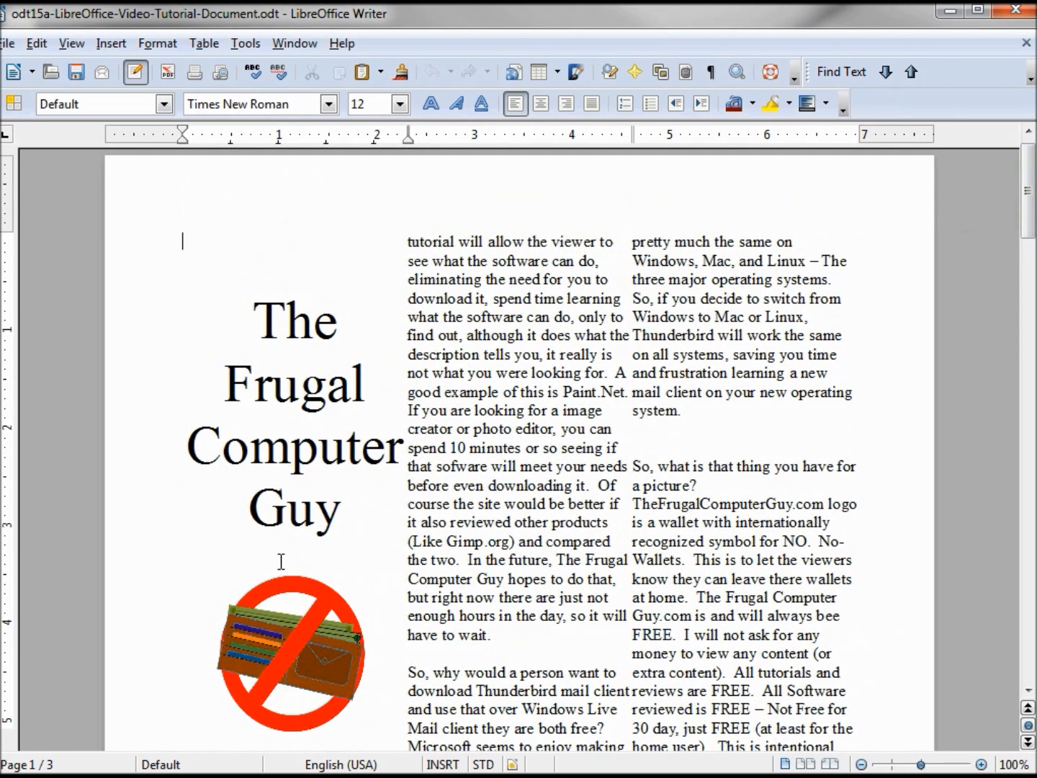
{"action": "mouse_move", "coordinate": [256, 439]}
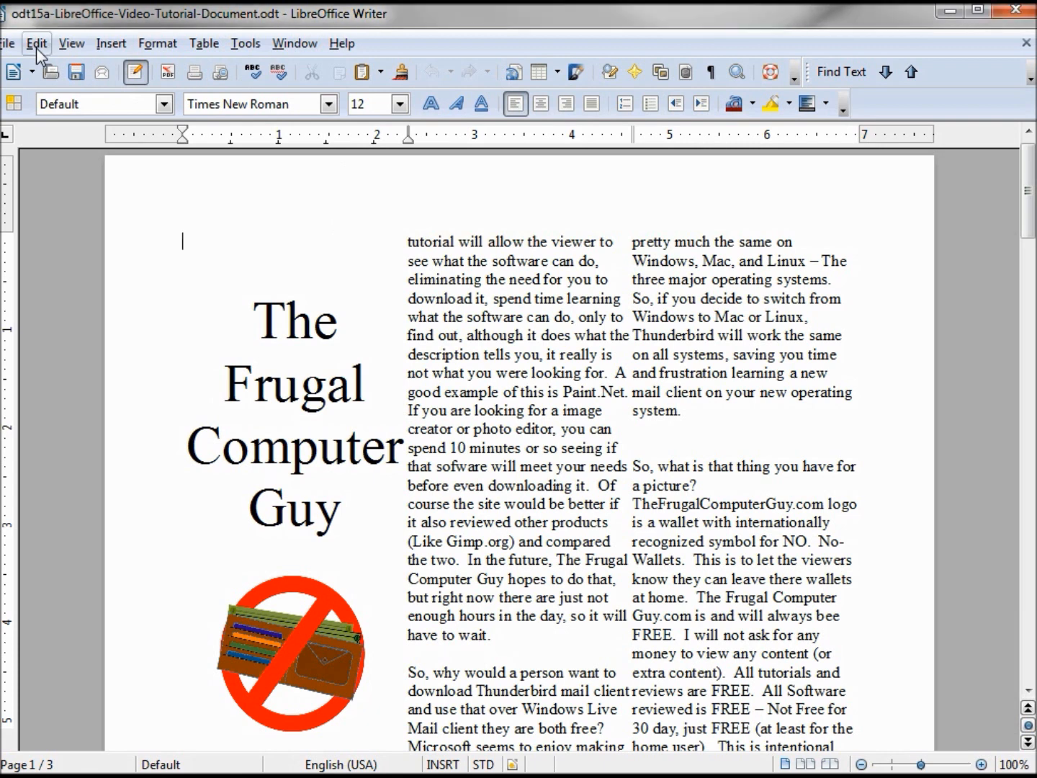
{"action": "left_click", "coordinate": [36, 44]}
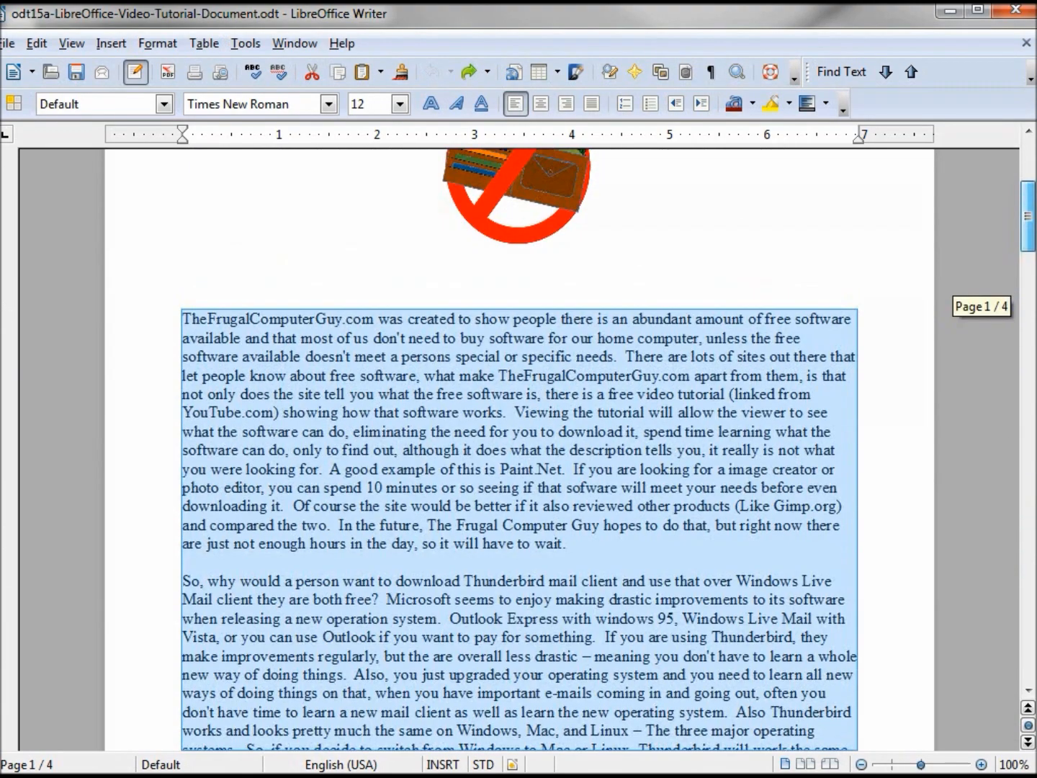
Insert a new section around the body text named '3columns'
{"action": "scroll", "scroll_direction": "up", "scroll_amount": 3}
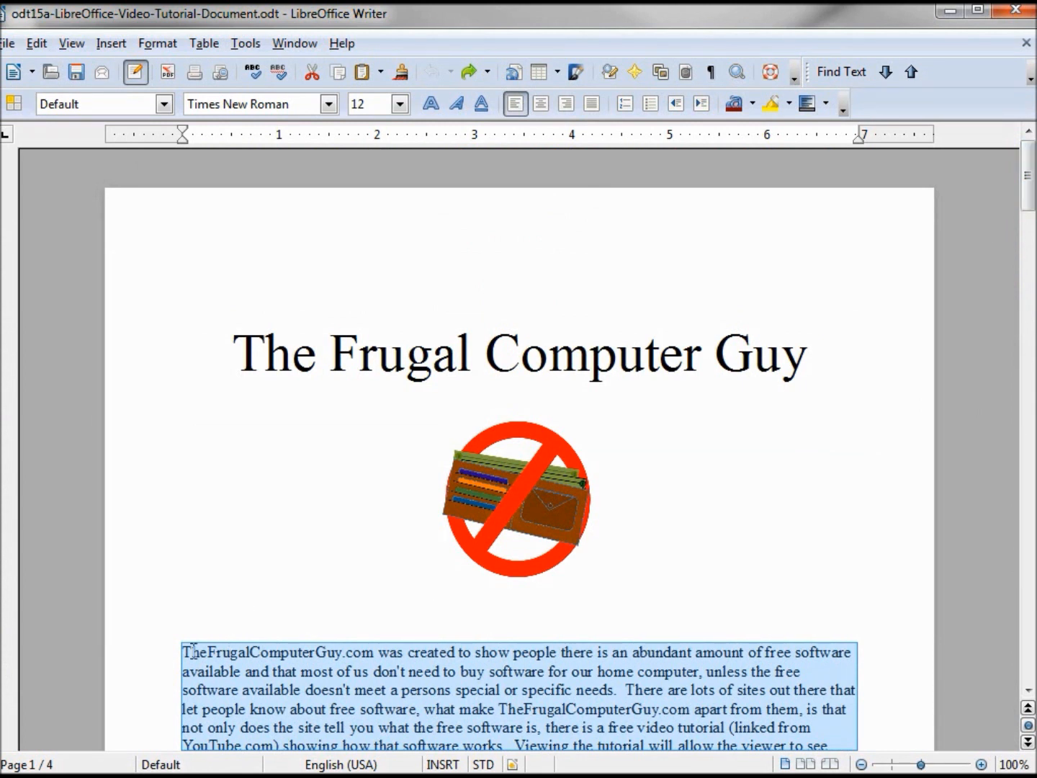
{"action": "mouse_move", "coordinate": [107, 68]}
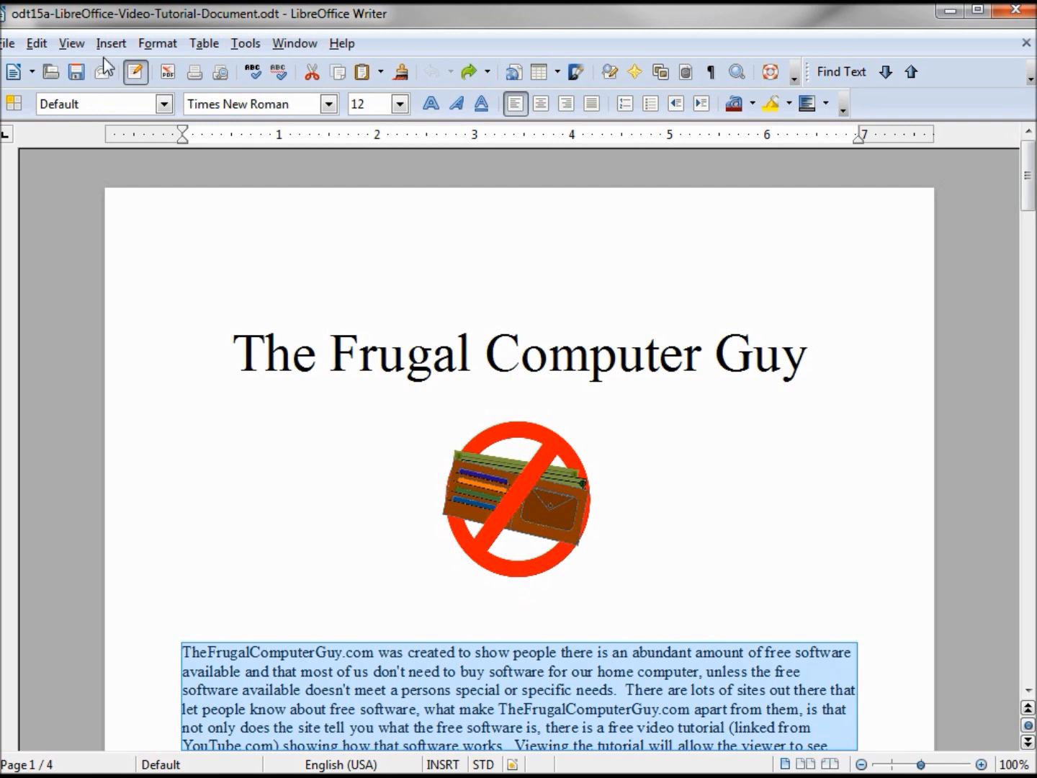
{"action": "left_click", "coordinate": [111, 43]}
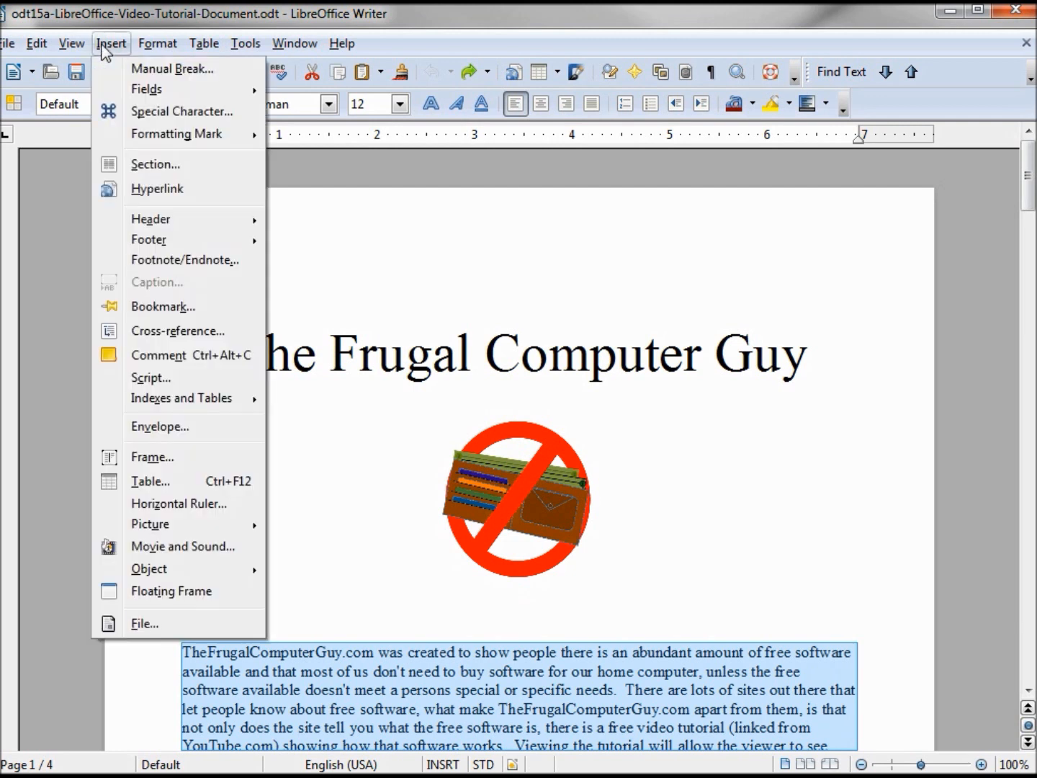
{"action": "mouse_move", "coordinate": [155, 164]}
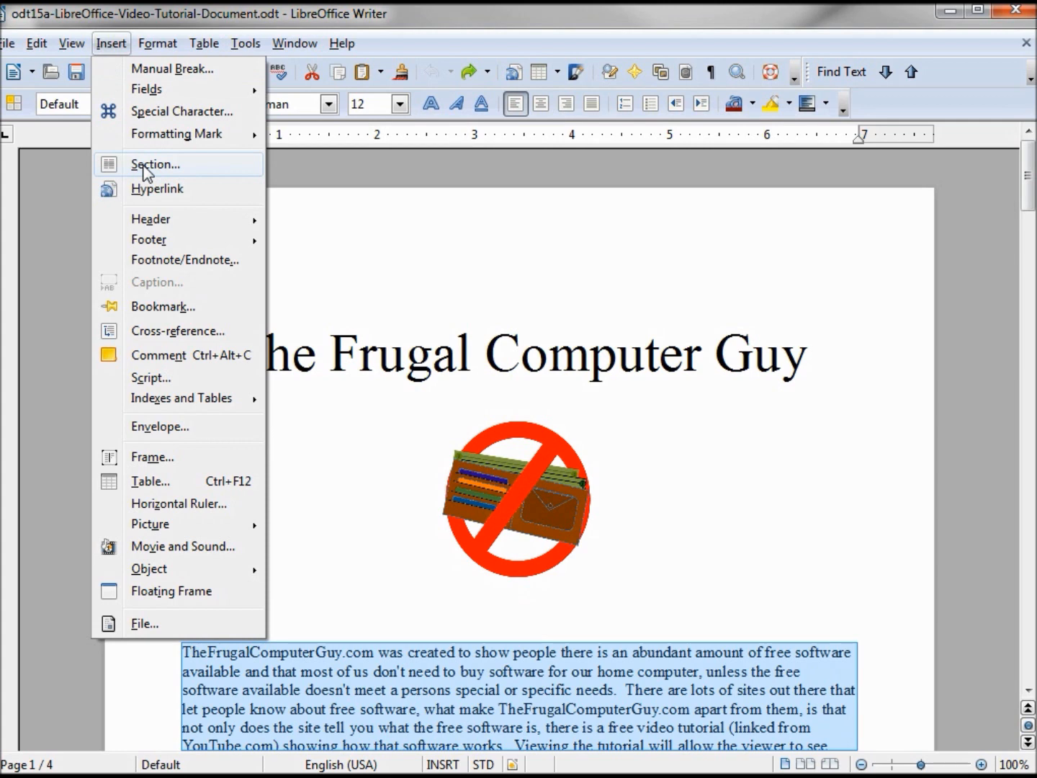
{"action": "left_click", "coordinate": [155, 164]}
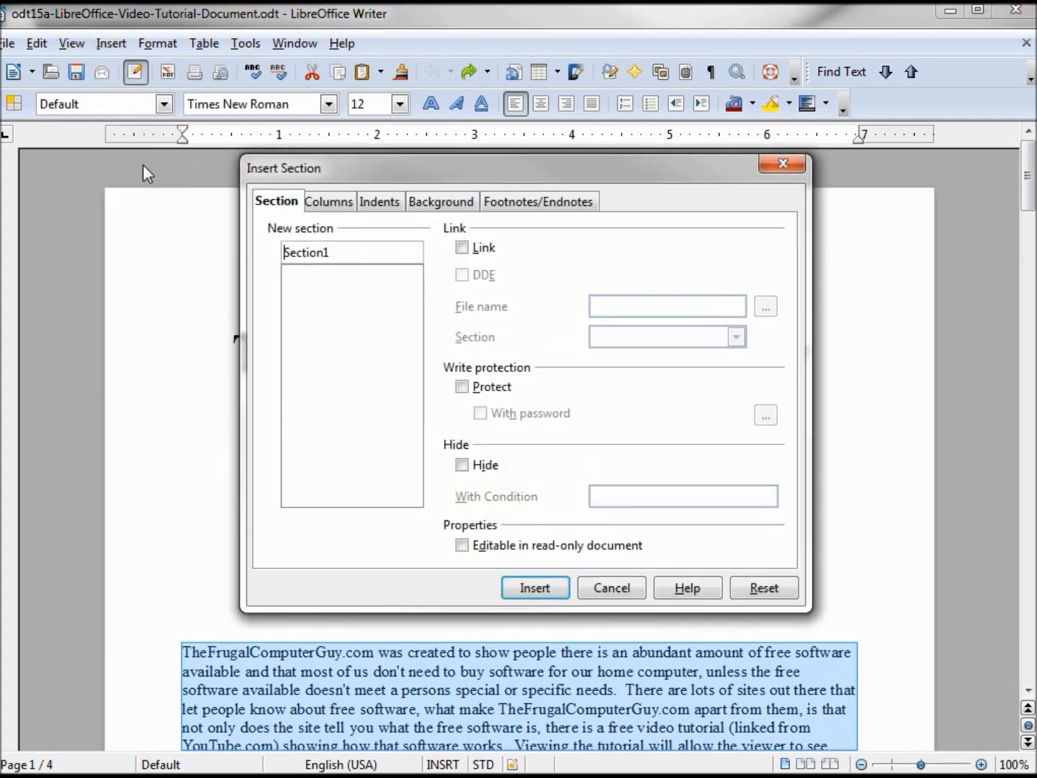
{"action": "type", "text": "3col"}
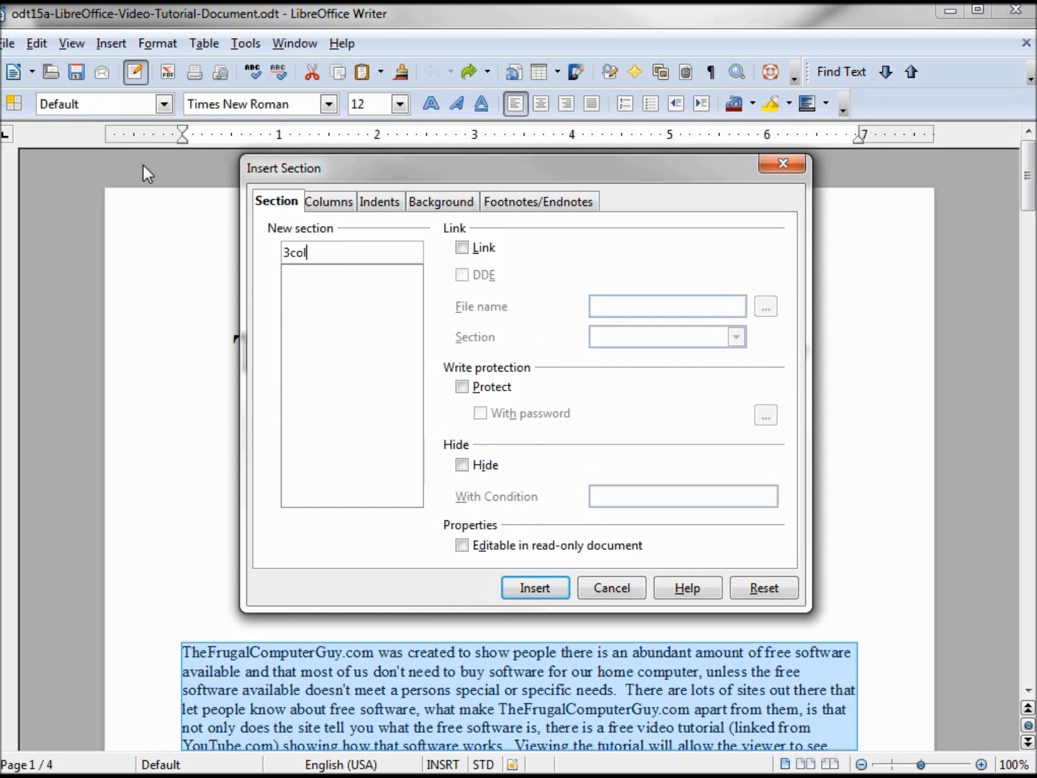
{"action": "type", "text": "umns"}
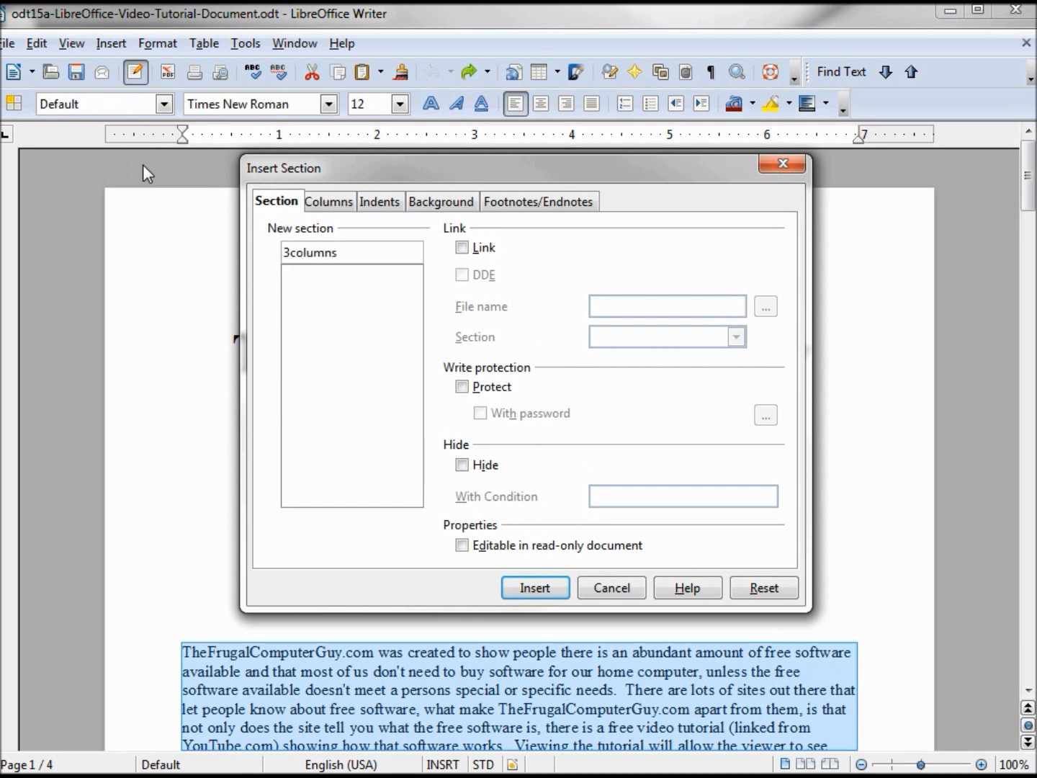
Give the section three columns with 0.20" spacing and insert it
{"action": "left_click", "coordinate": [328, 201]}
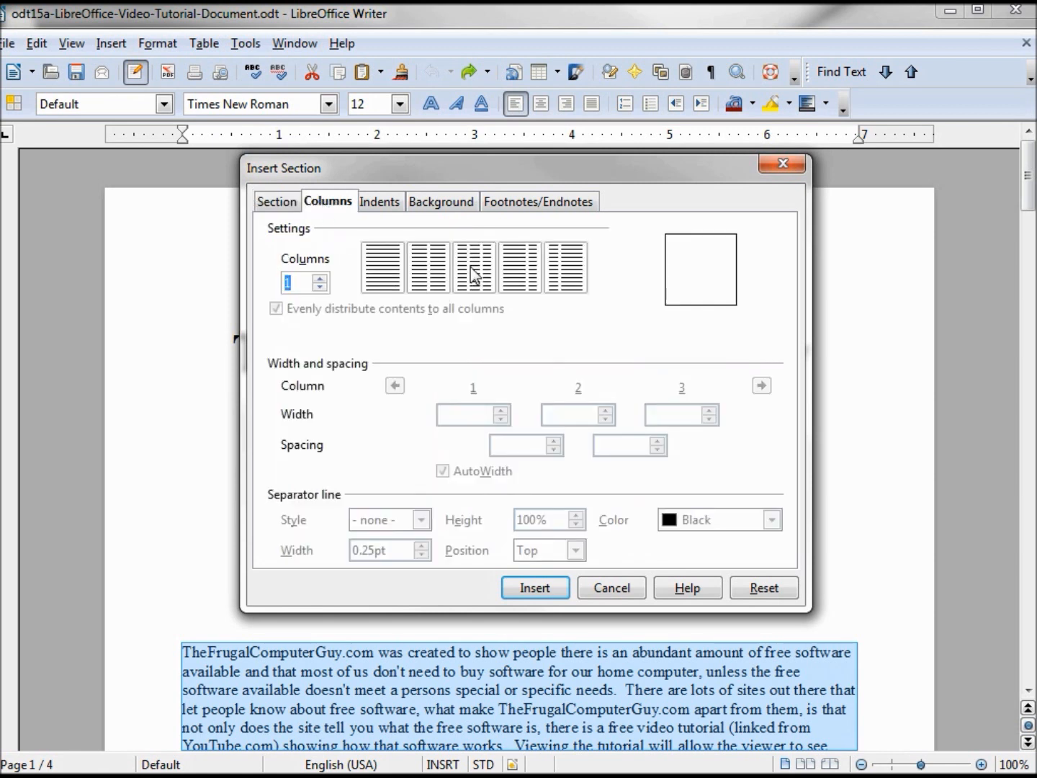
{"action": "left_click", "coordinate": [473, 266]}
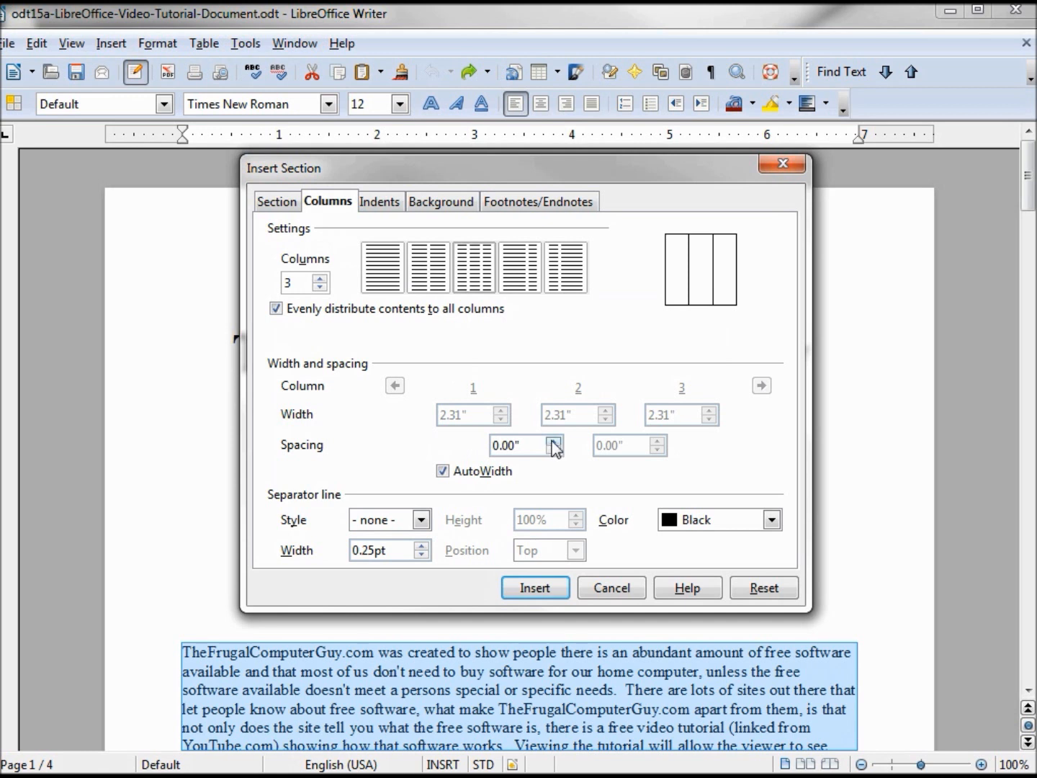
{"action": "left_click", "coordinate": [555, 441]}
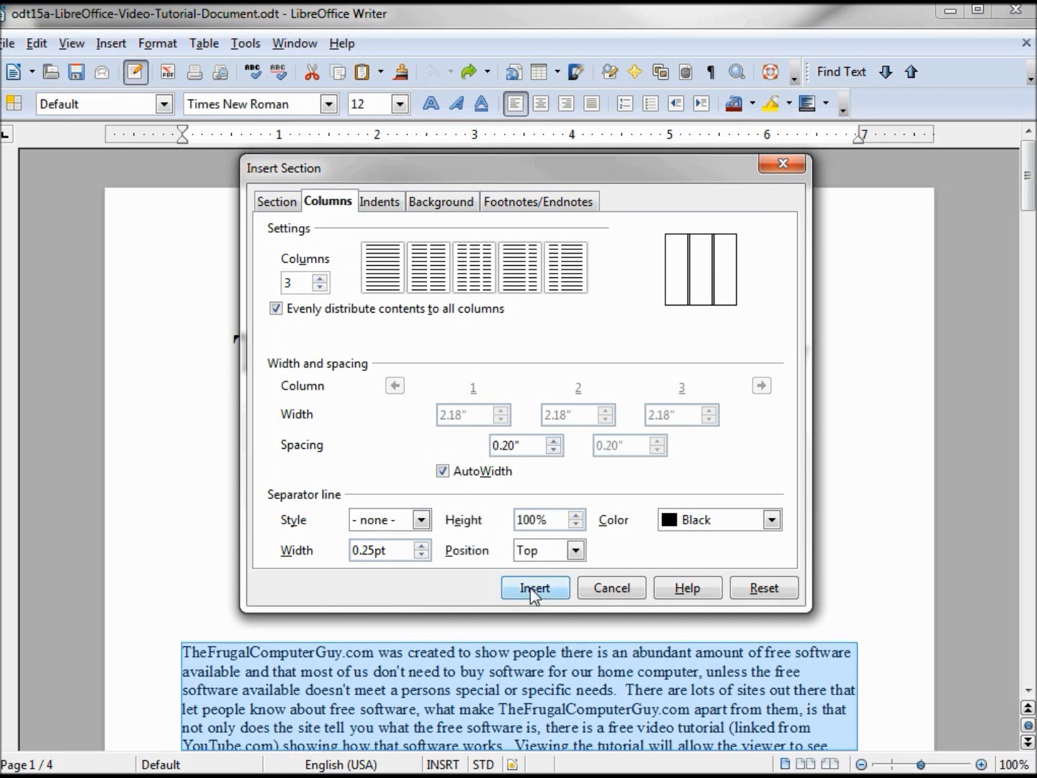
{"action": "left_click", "coordinate": [534, 587]}
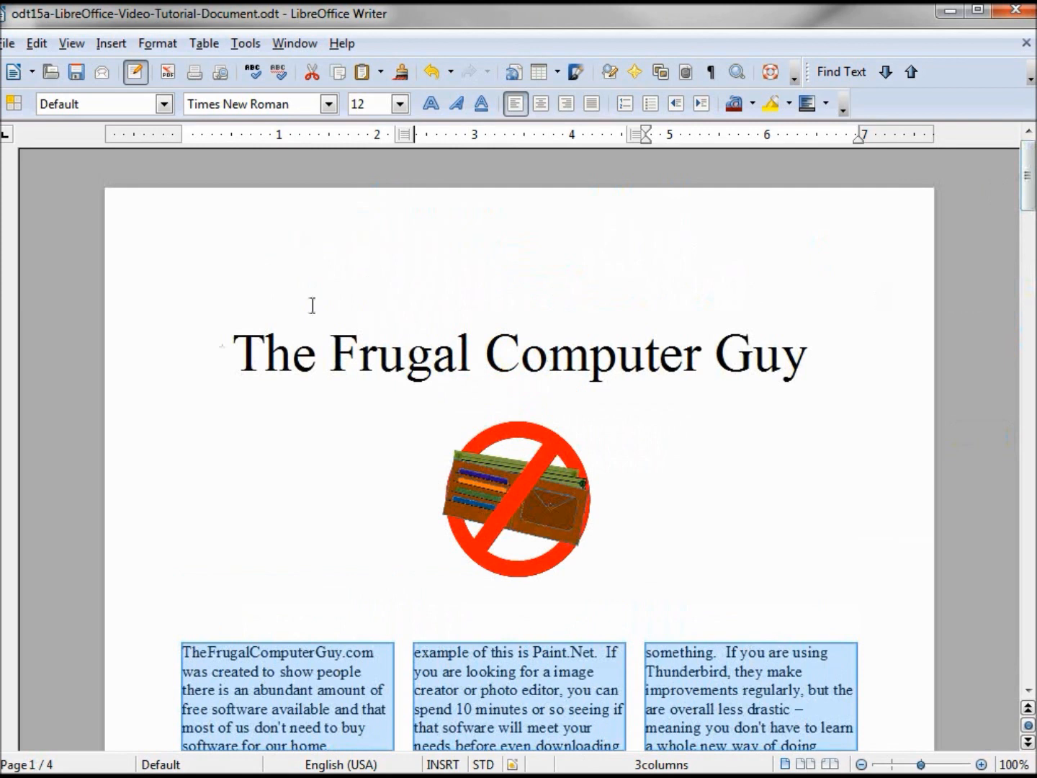
{"action": "mouse_move", "coordinate": [526, 743]}
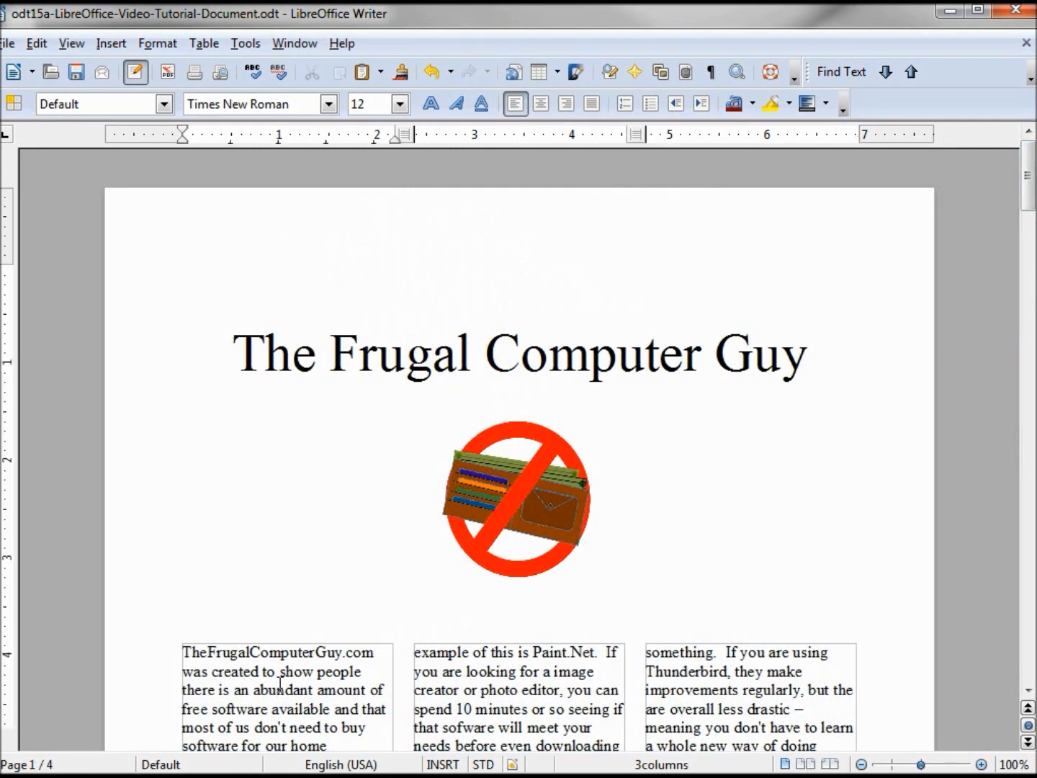
{"action": "mouse_move", "coordinate": [201, 167]}
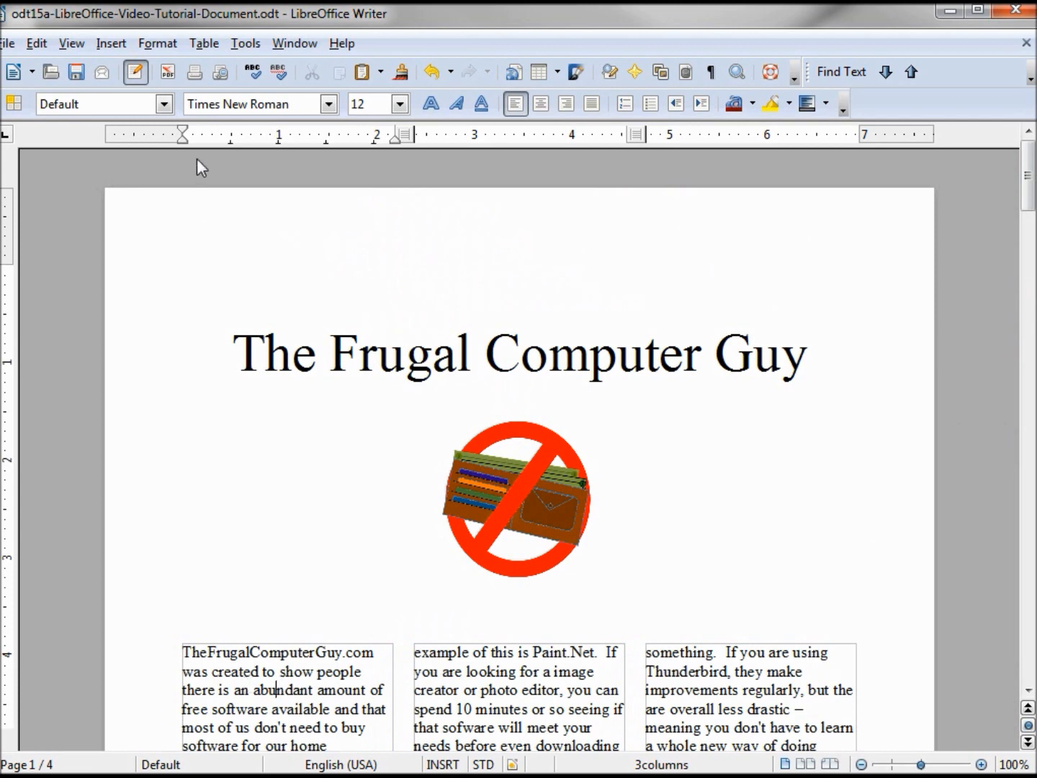
{"action": "mouse_move", "coordinate": [220, 72]}
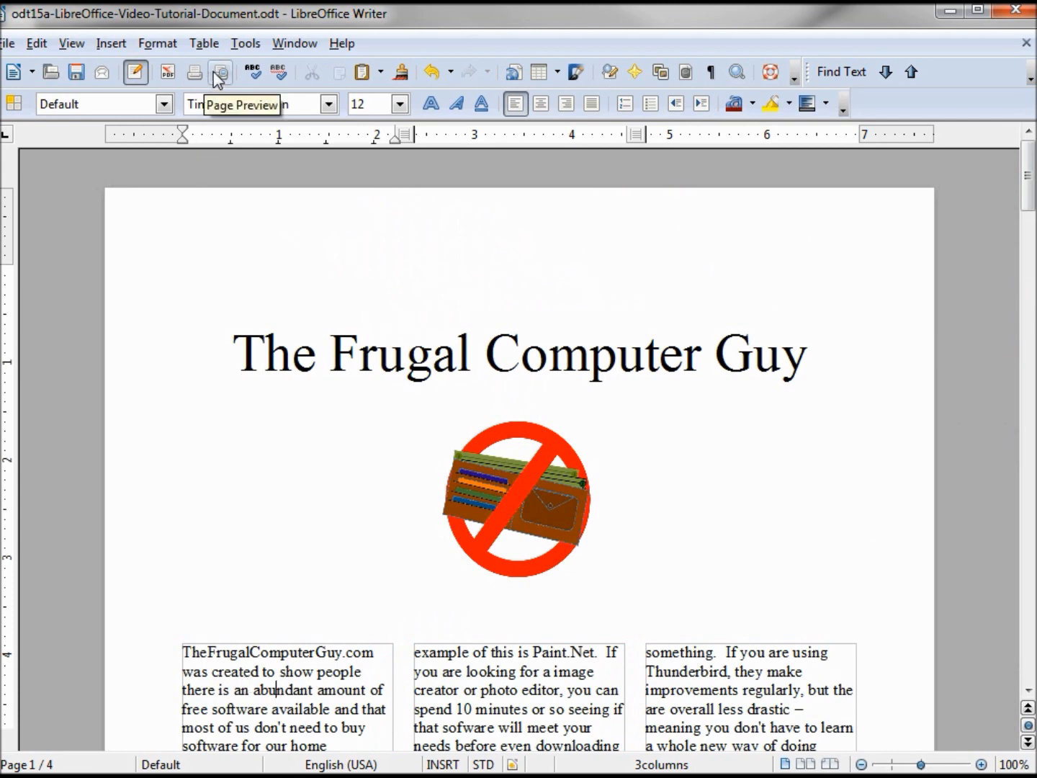
Switch to Page Preview to show the title and logo above the three-column body
{"action": "left_click", "coordinate": [220, 72]}
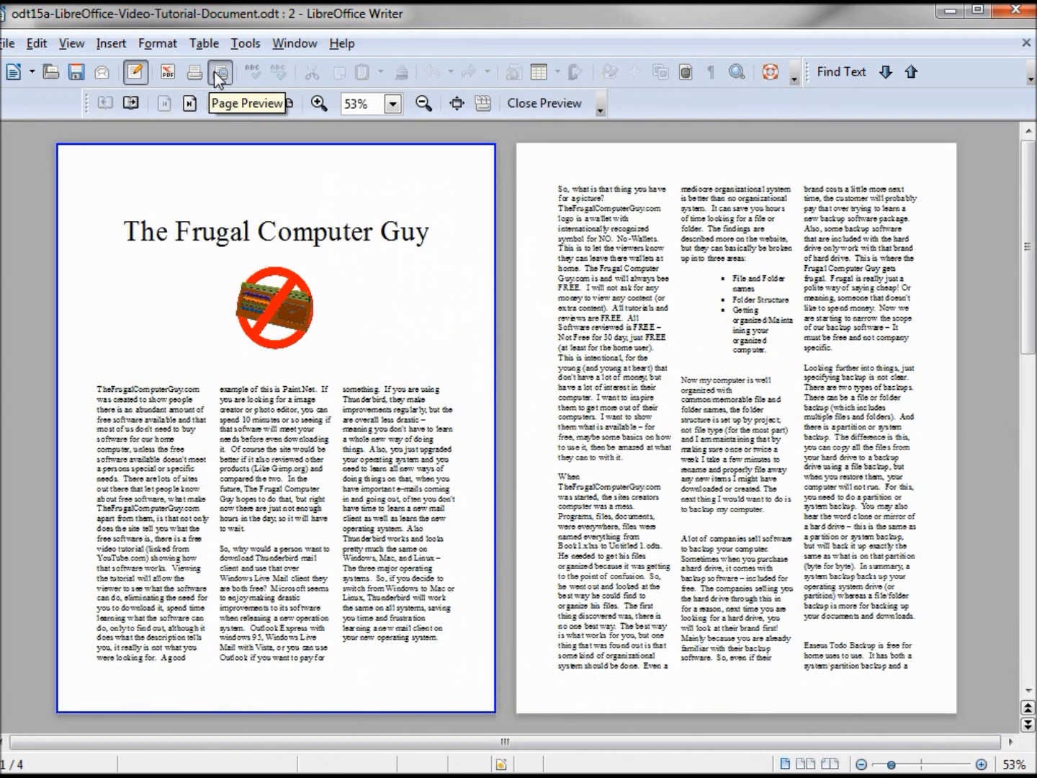